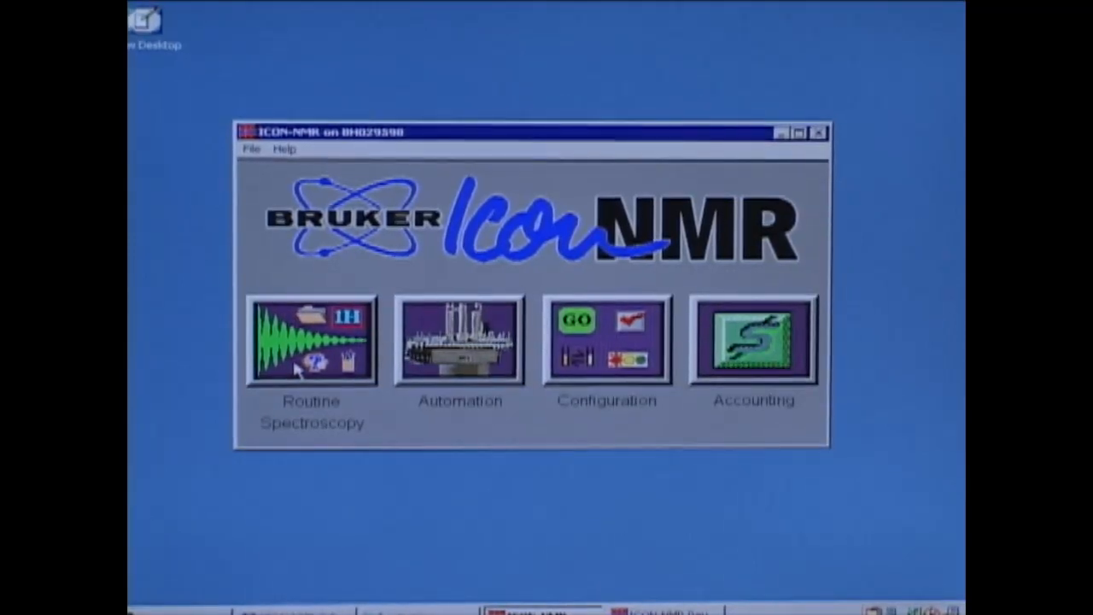
Step: Start Routine Spectroscopy, insert a new sample and confirm it is placed in the magnet
left_click(310, 341)
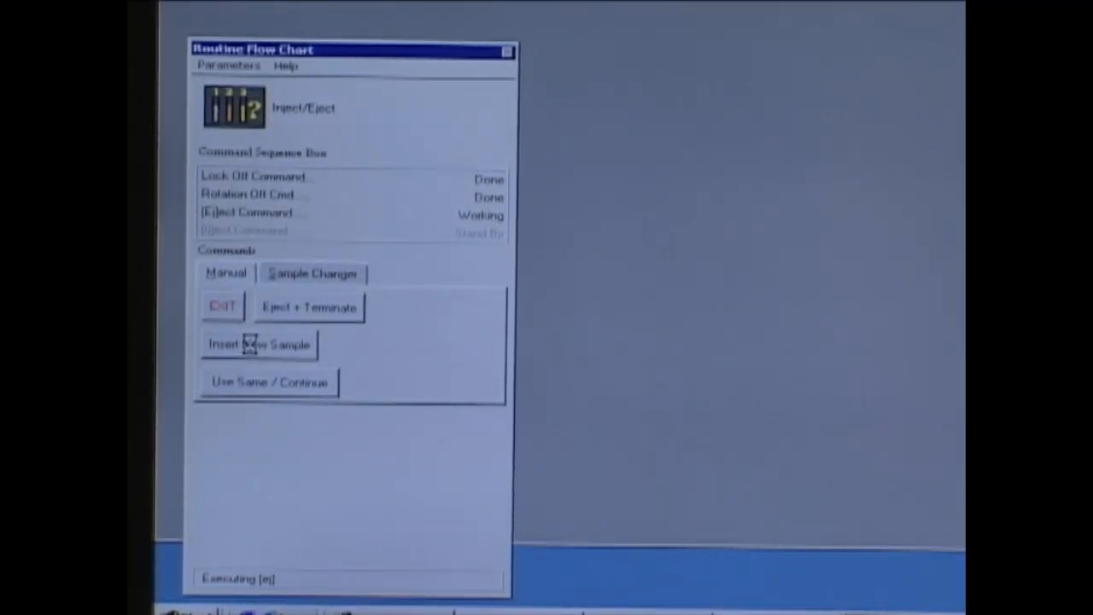
left_click(260, 345)
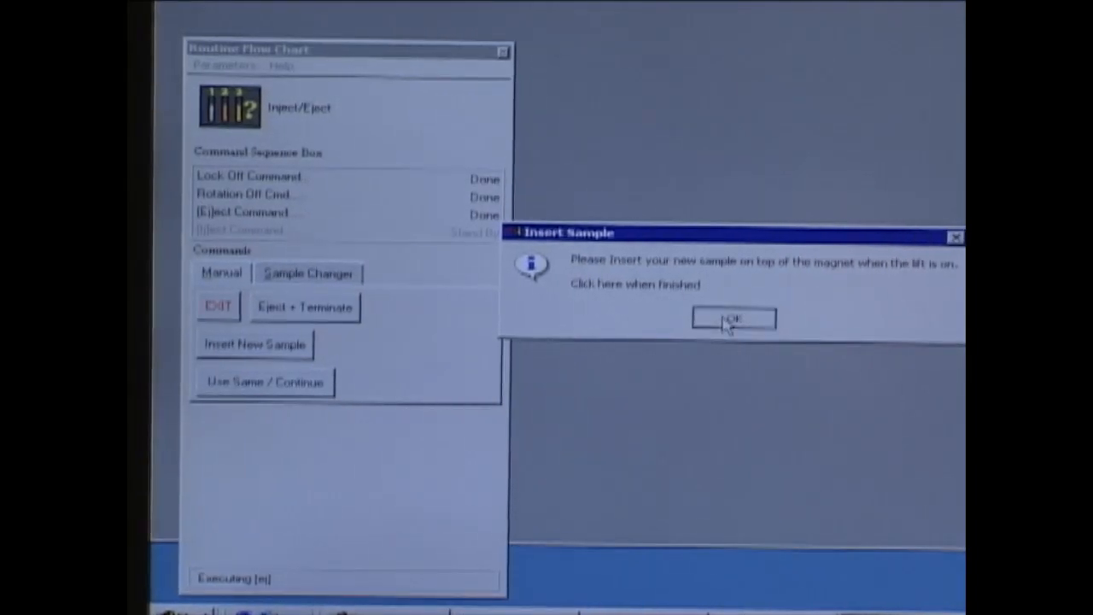
left_click(733, 319)
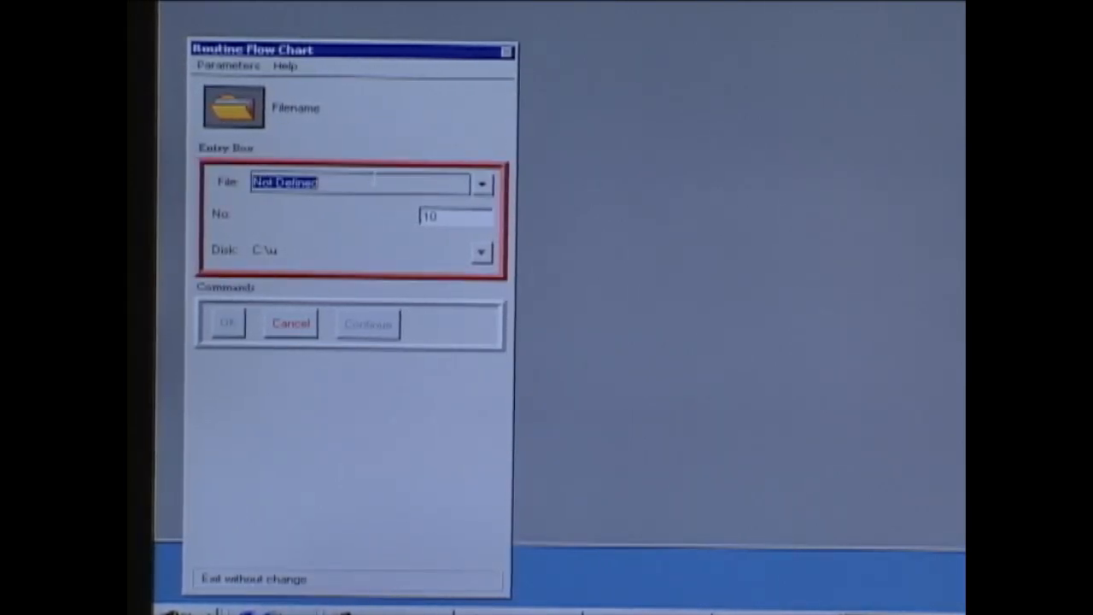
Step: Name the dataset file hexanol
type("hea")
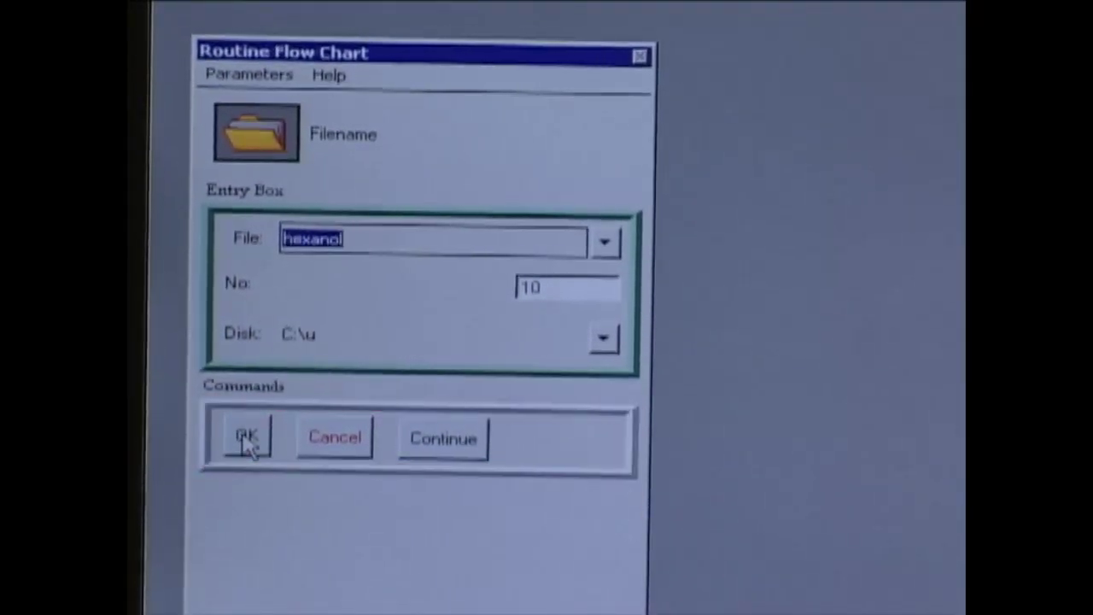
left_click(246, 437)
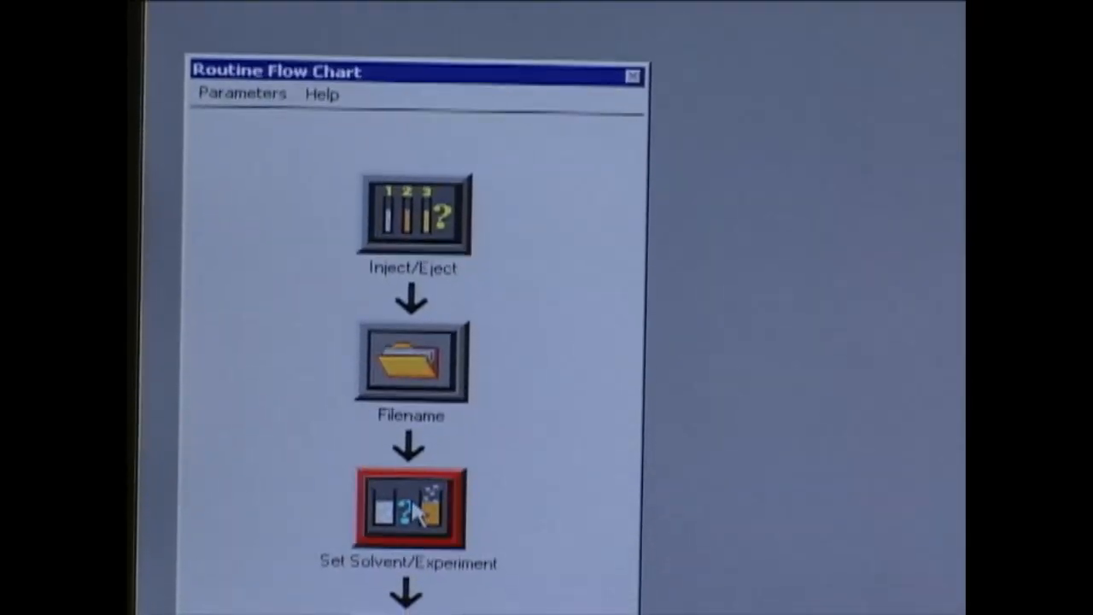
Step: Set the experiment to PROTONS with CDCl3 solvent in Set Solvent/Experiment
double_click(410, 509)
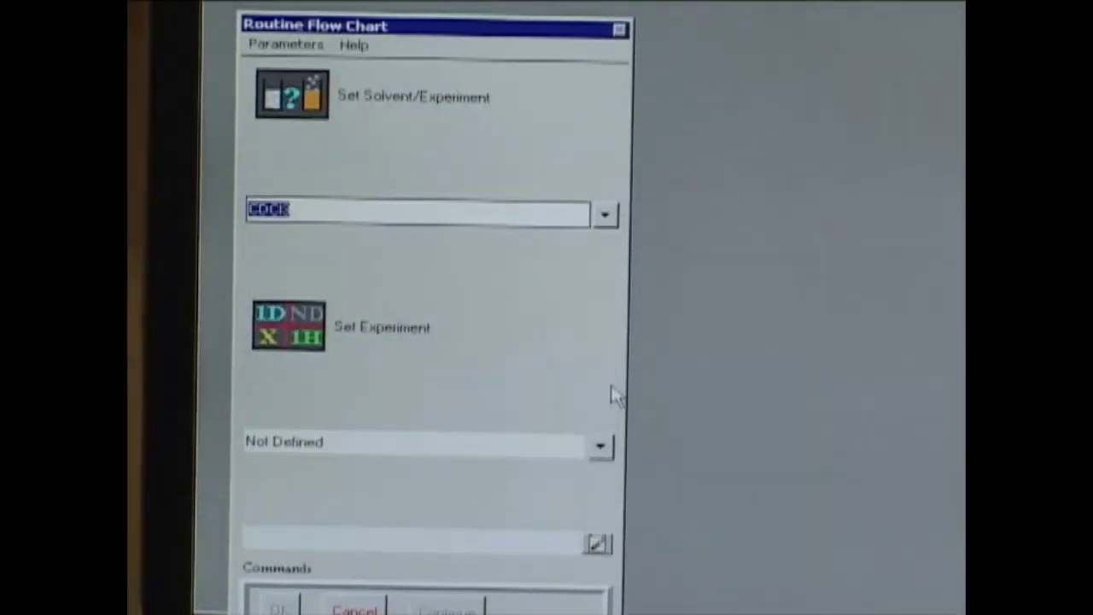
left_click(601, 443)
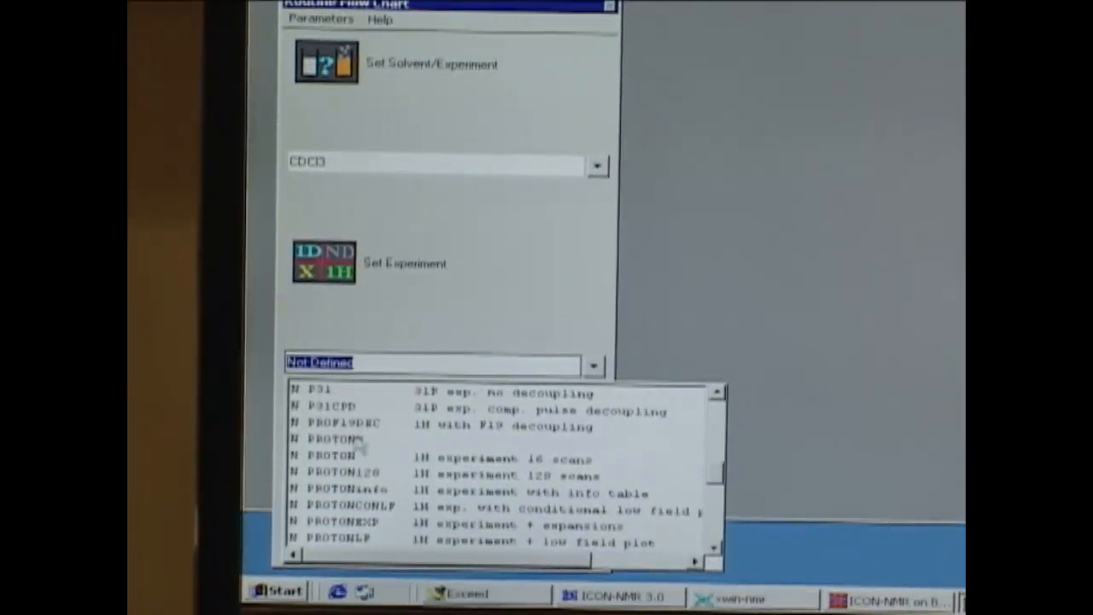
left_click(328, 439)
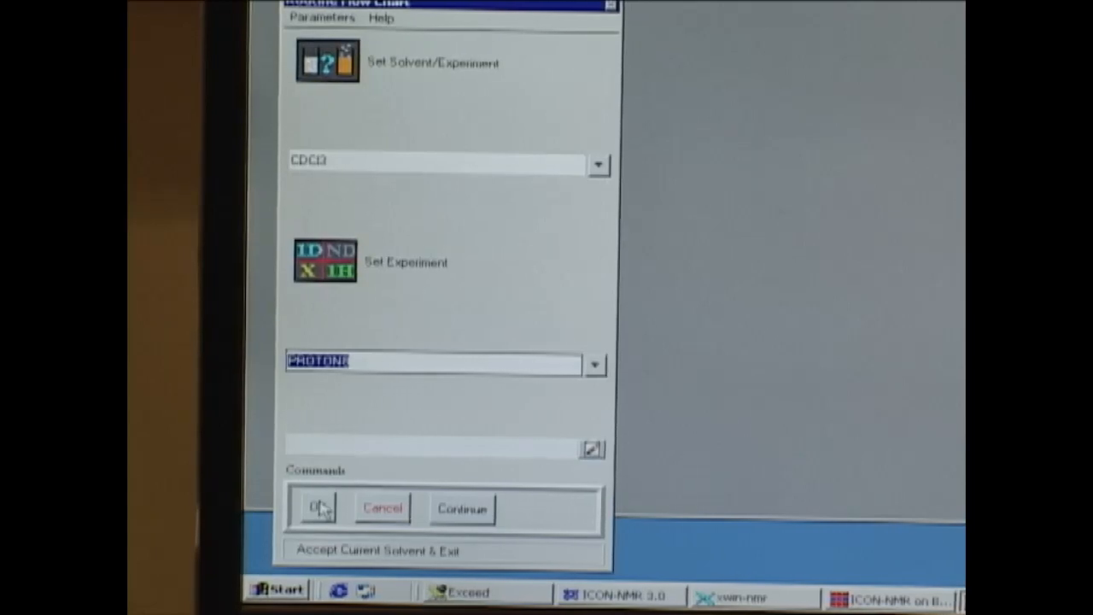
left_click(316, 507)
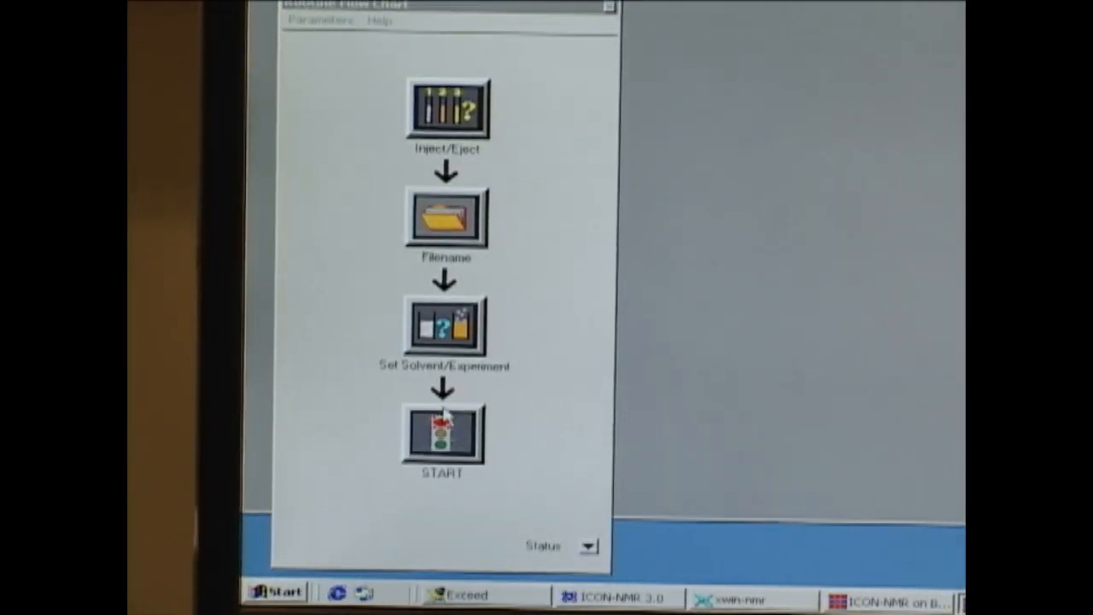
Step: Show the acquired hexanol proton spectrum in the XWIN-NMR window
left_click(442, 435)
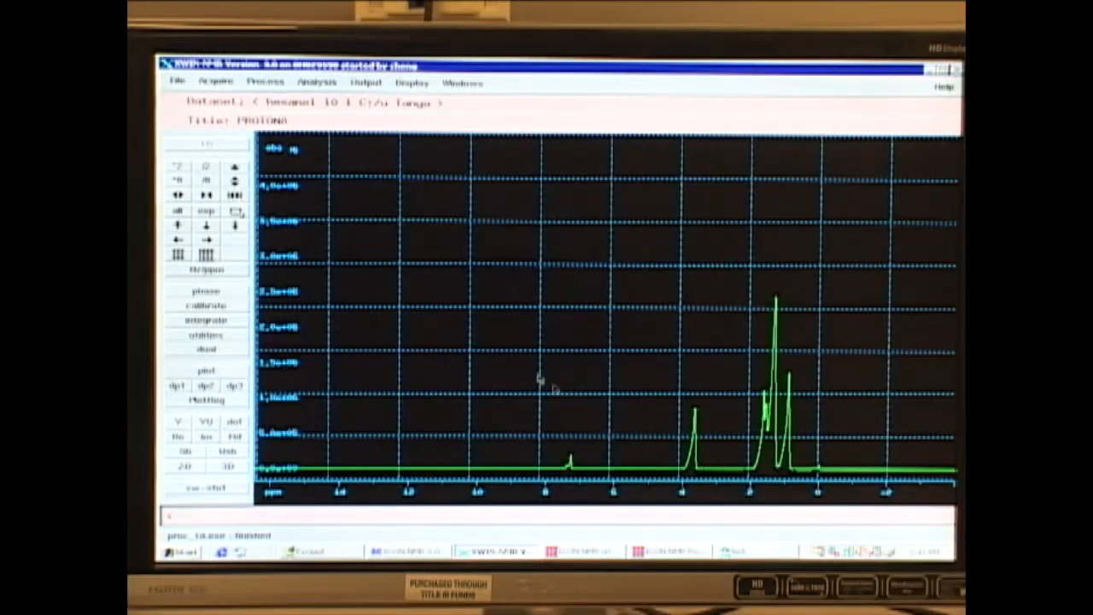
mouse_move(714, 497)
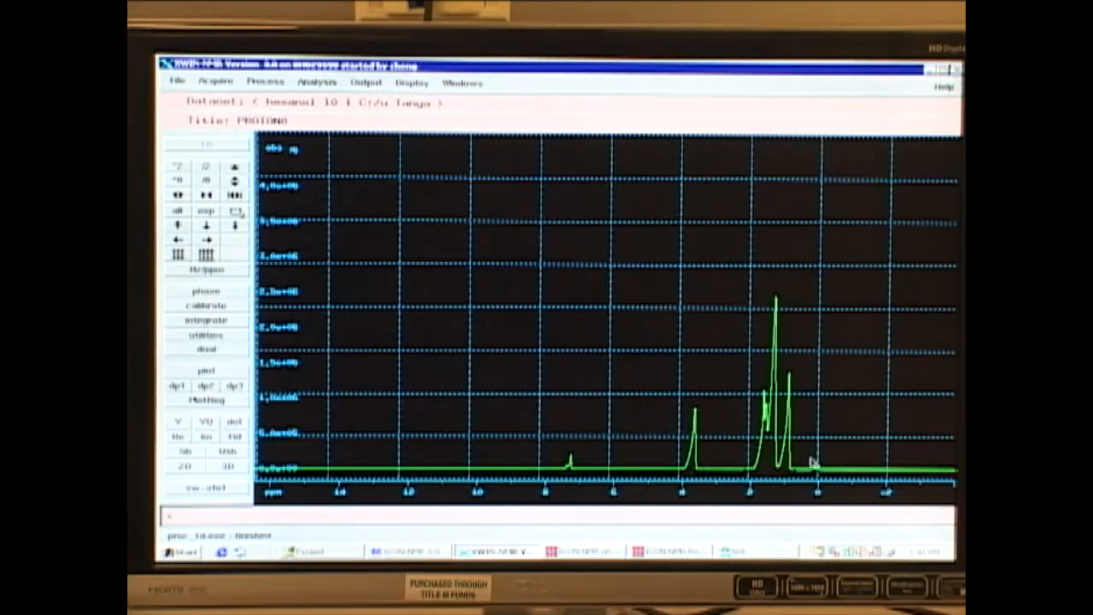
mouse_move(743, 498)
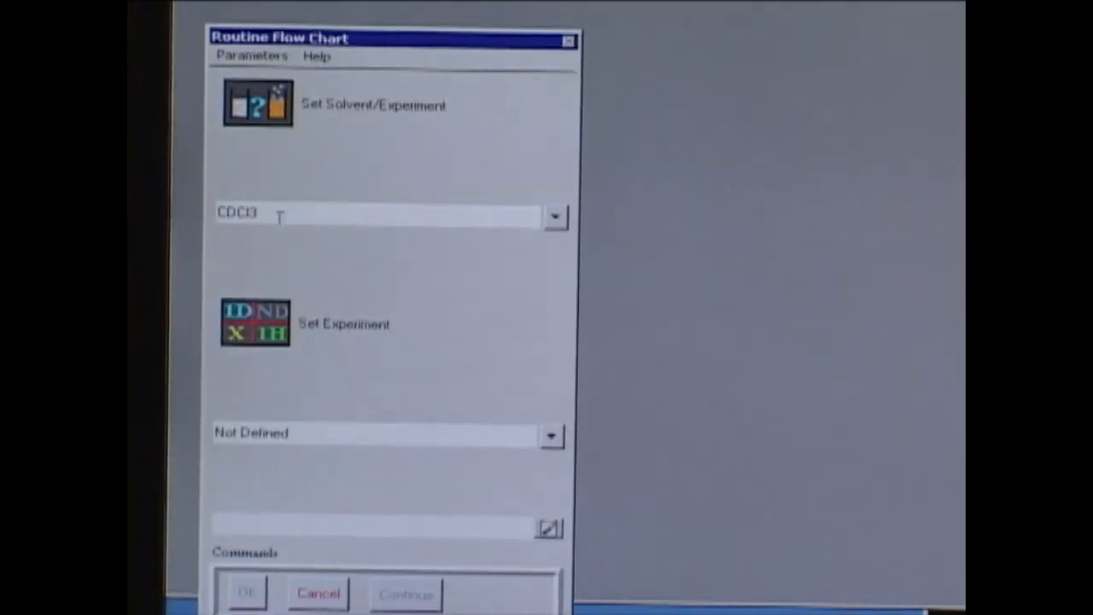
mouse_move(452, 241)
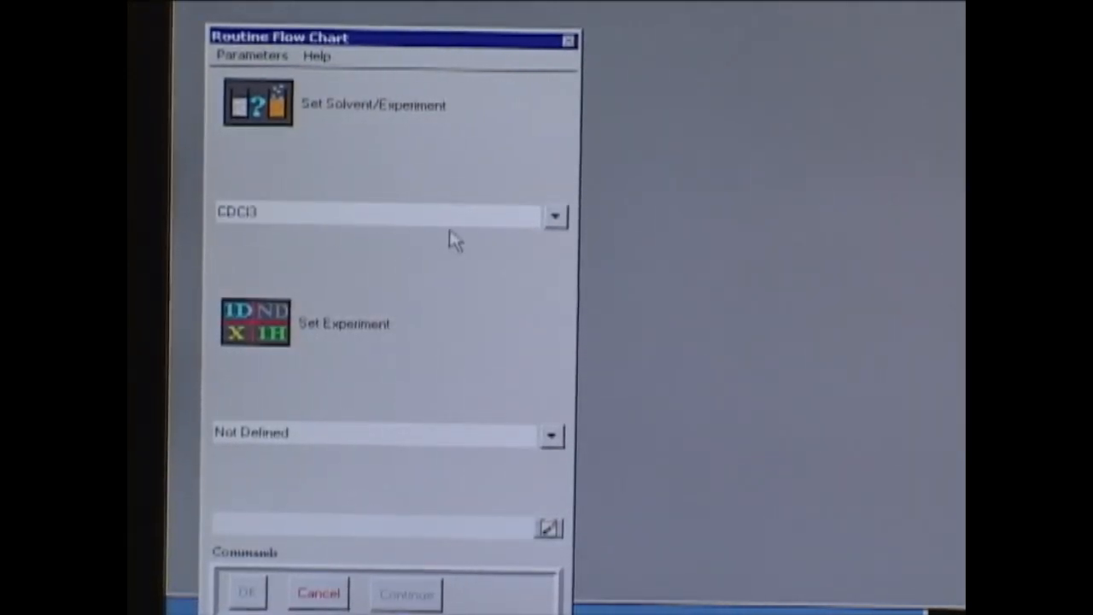
mouse_move(457, 247)
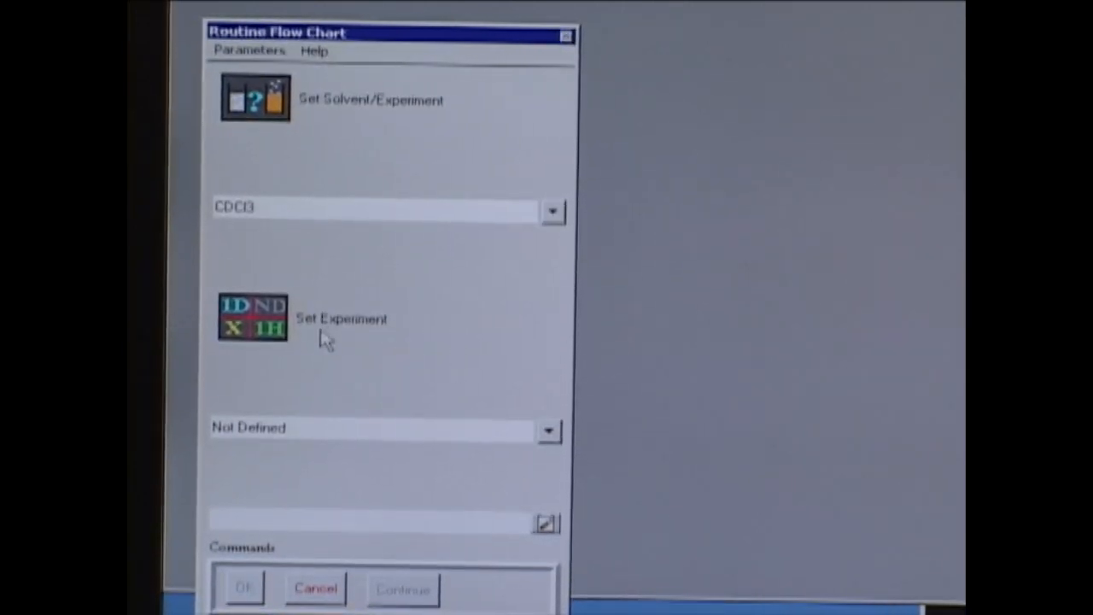
mouse_move(546, 457)
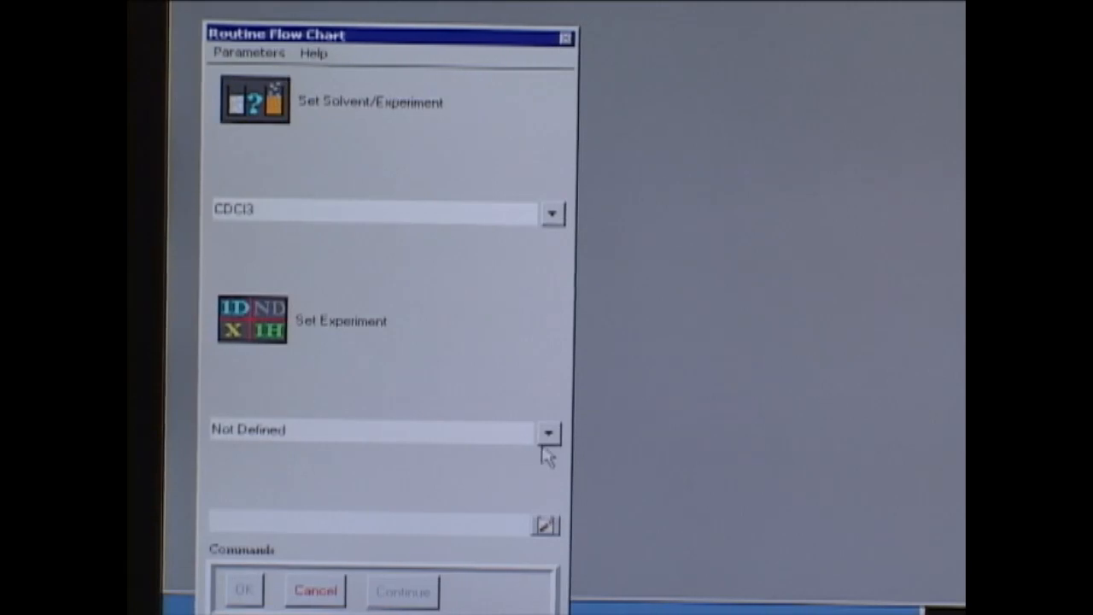
Step: Choose the PROTONS experiment in CDCl3 and accept the settings
left_click(546, 432)
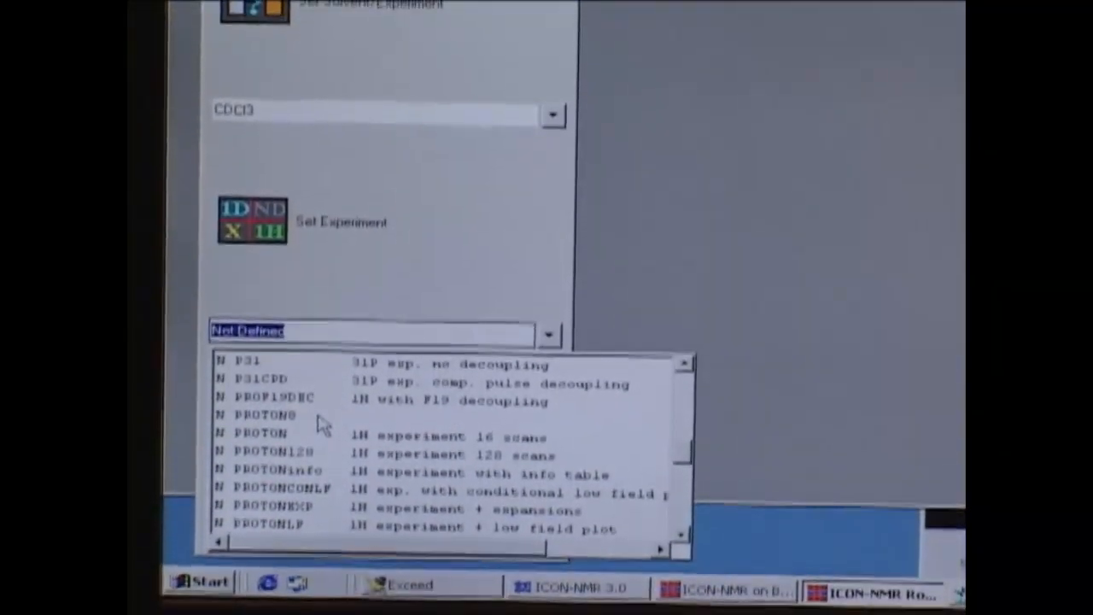
left_click(265, 415)
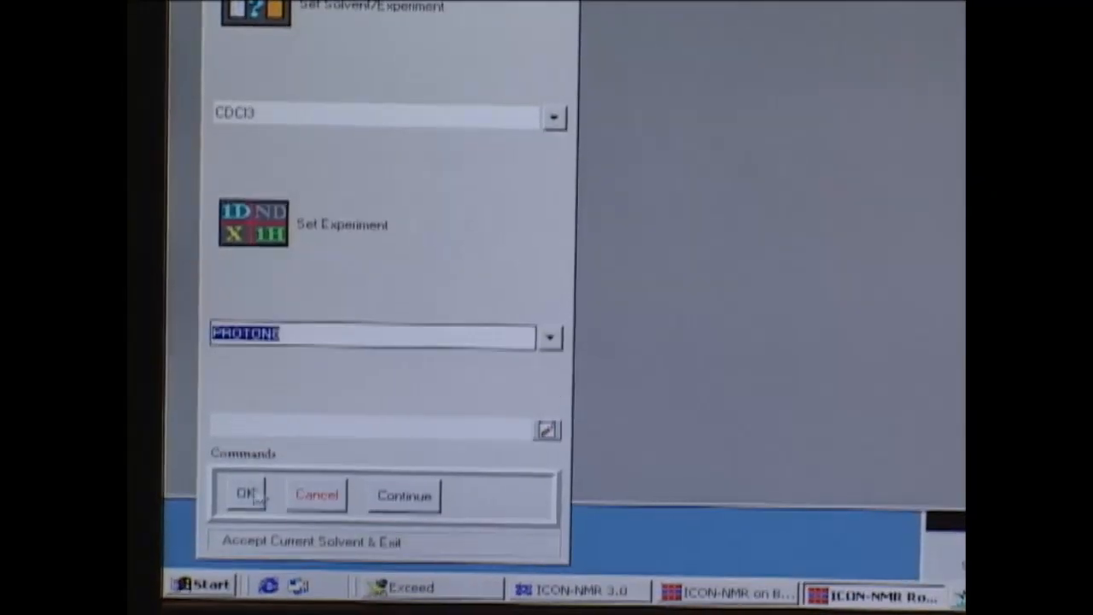
left_click(246, 495)
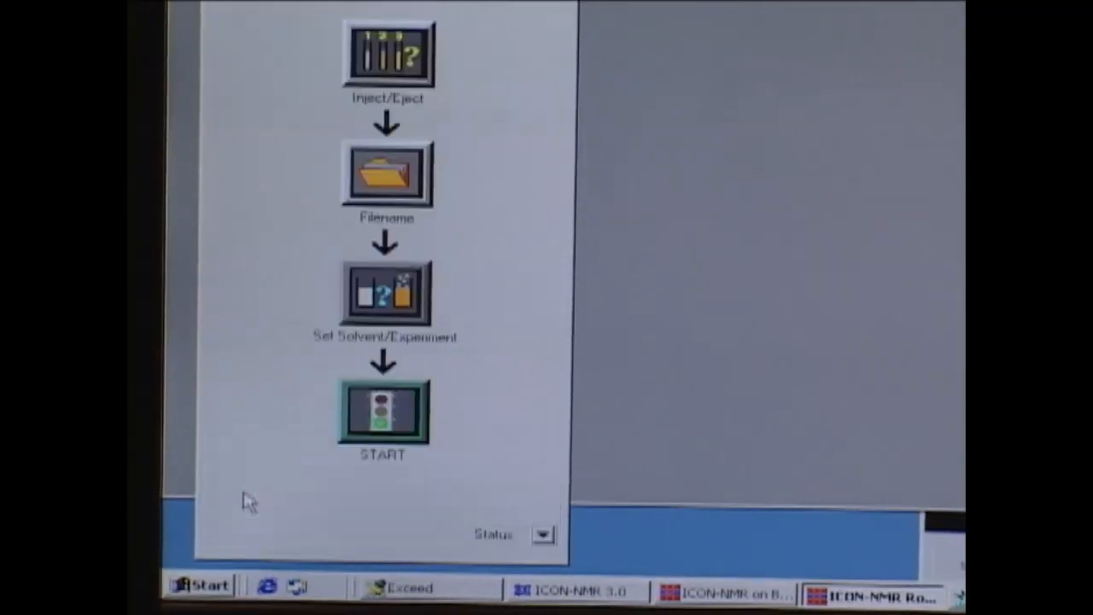
Step: Launch the acquisition from the START step of the flow chart
left_click(386, 417)
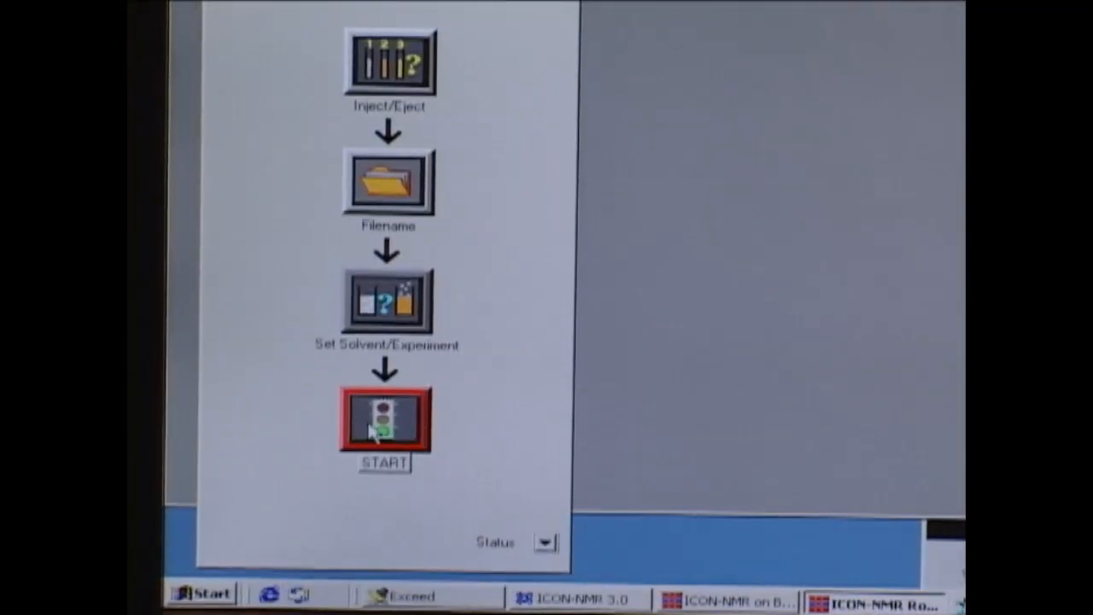
left_click(386, 420)
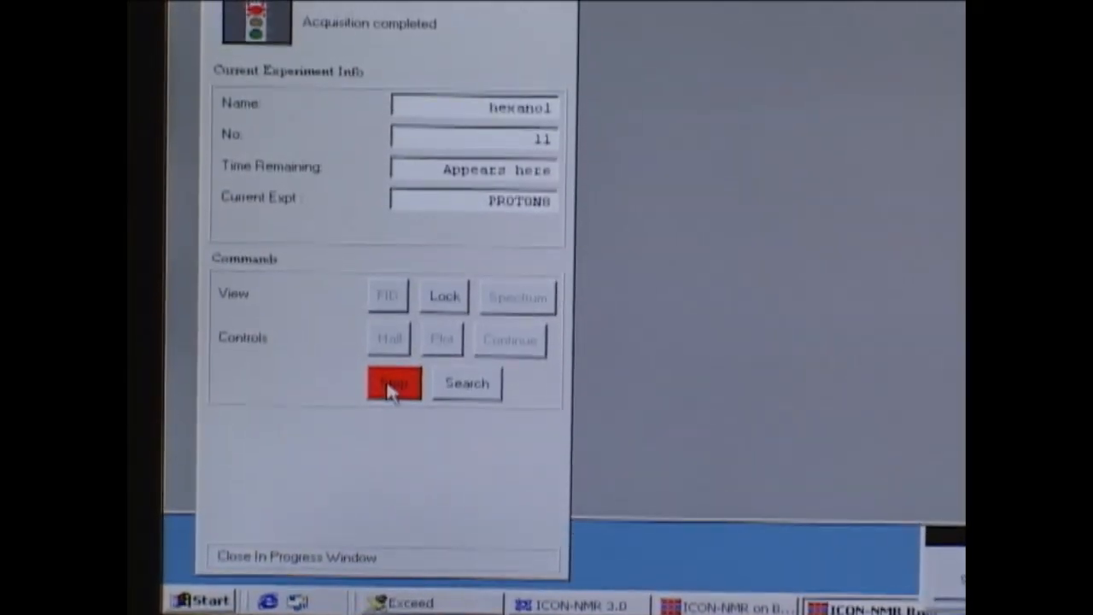
Step: Stop all acquisition processes for the hexanol run and confirm the cancel
left_click(393, 382)
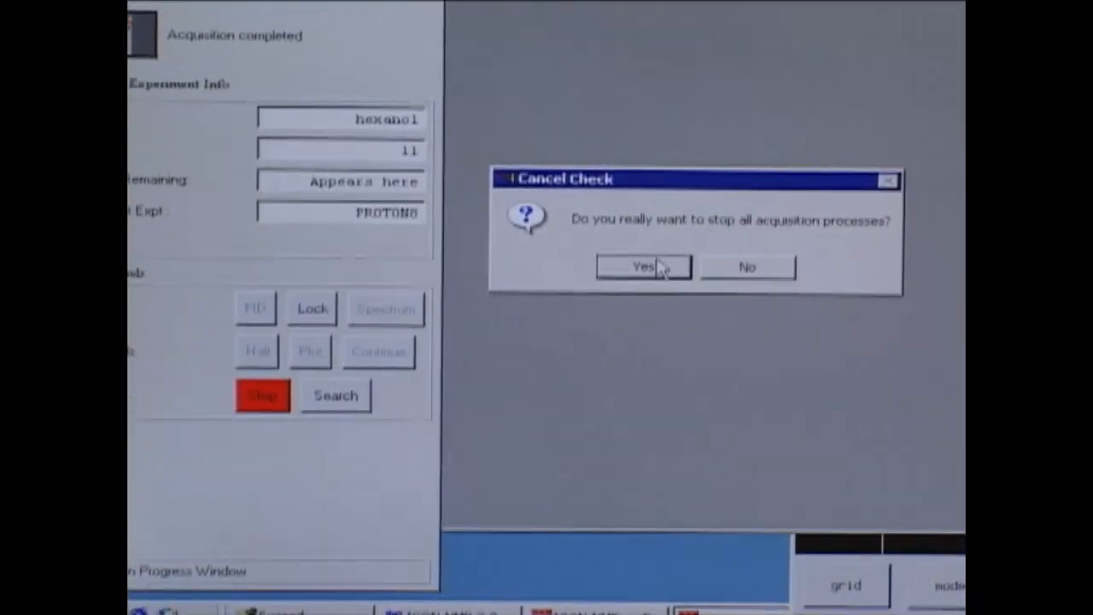
left_click(642, 266)
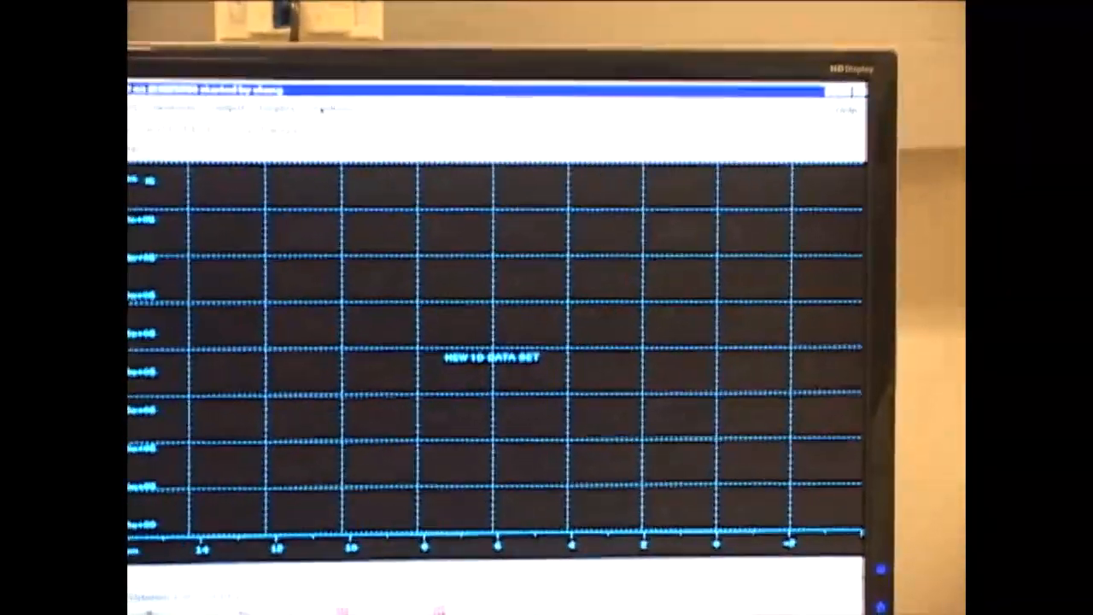
Step: Adjust the lock gain slider so the lock signal stands out, ending near 179.4
left_click(382, 97)
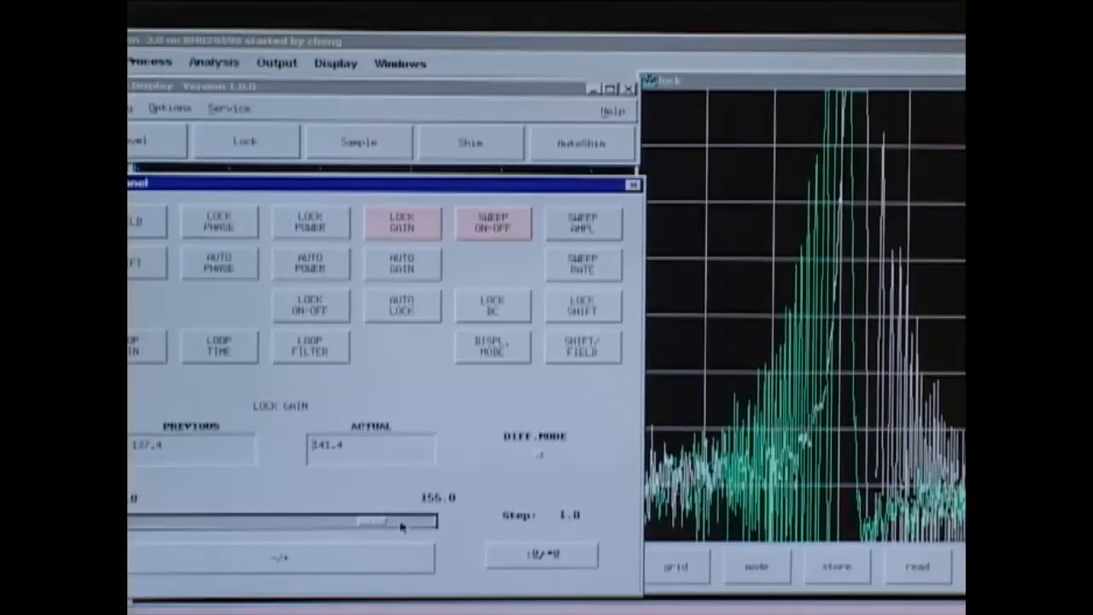
left_click_drag(396, 523, 355, 523)
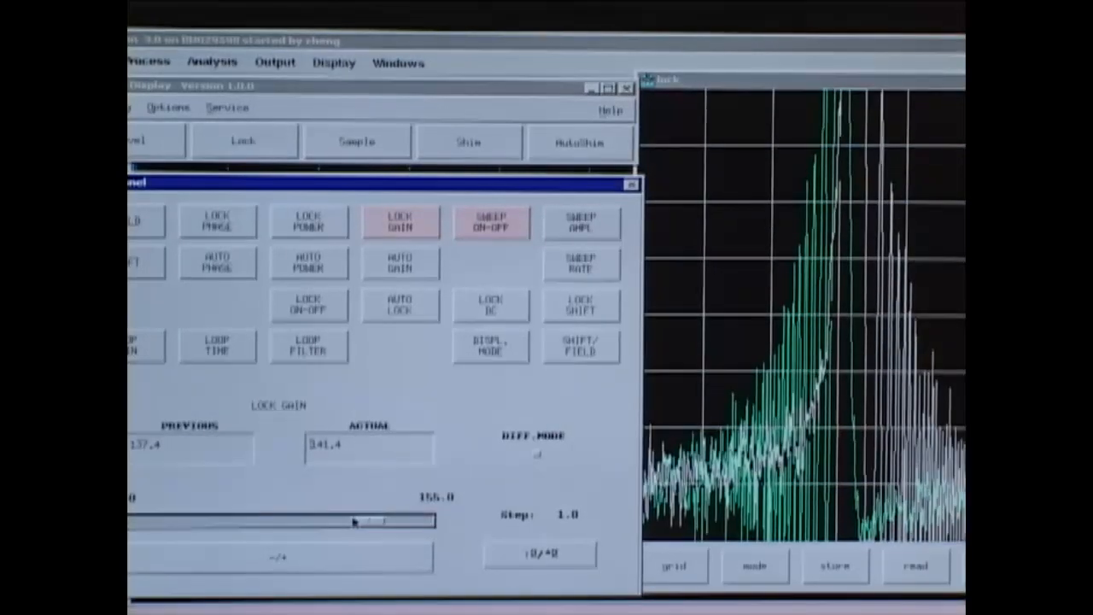
left_click_drag(367, 521, 355, 520)
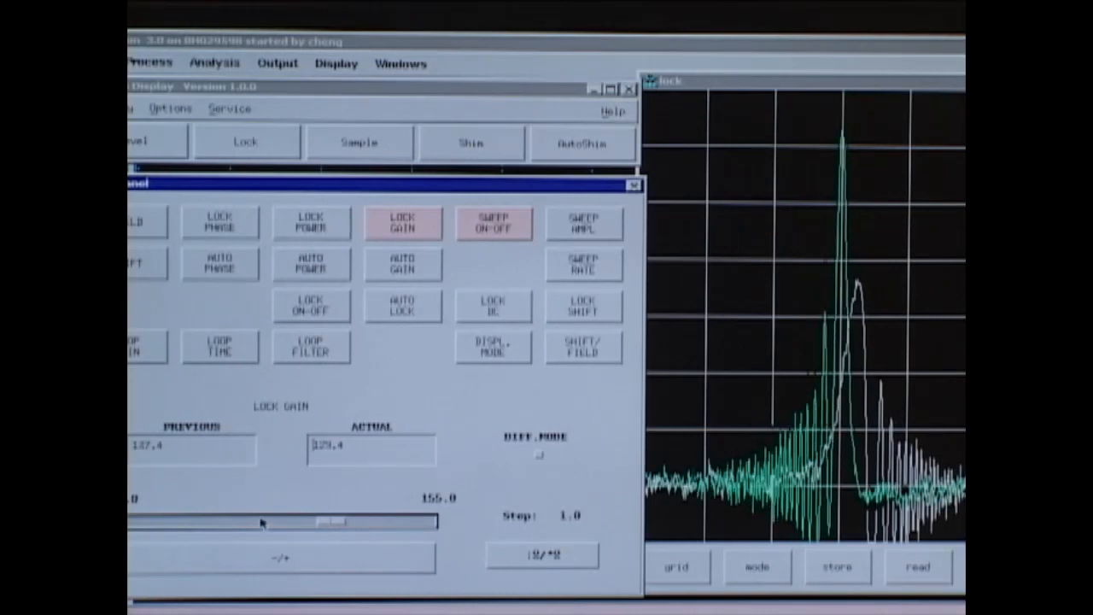
mouse_move(336, 469)
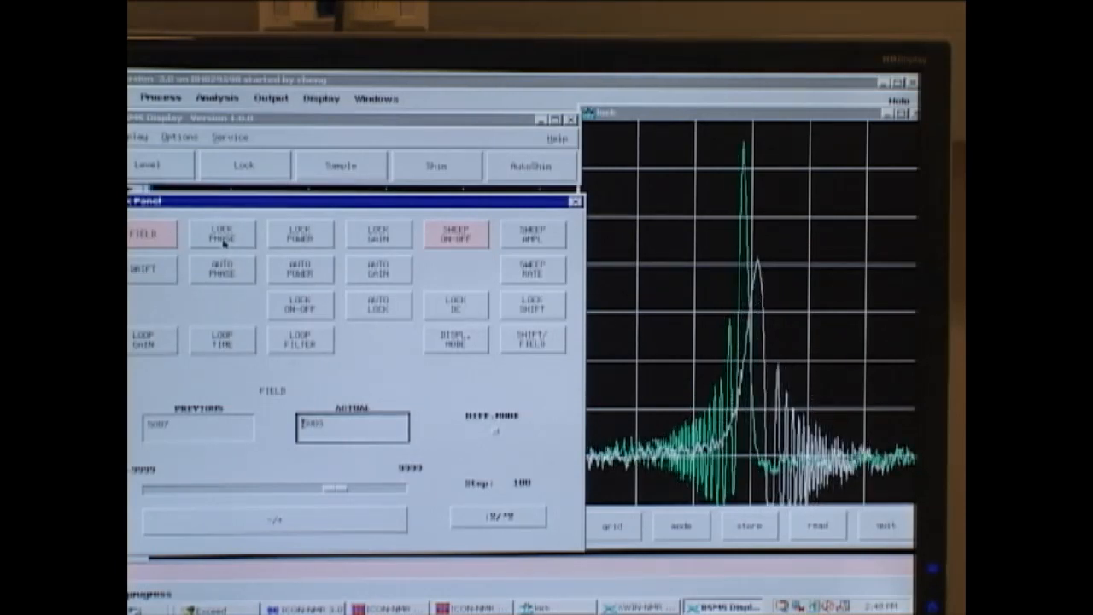
Step: Tune the lock phase and switch the field lock on
left_click(222, 232)
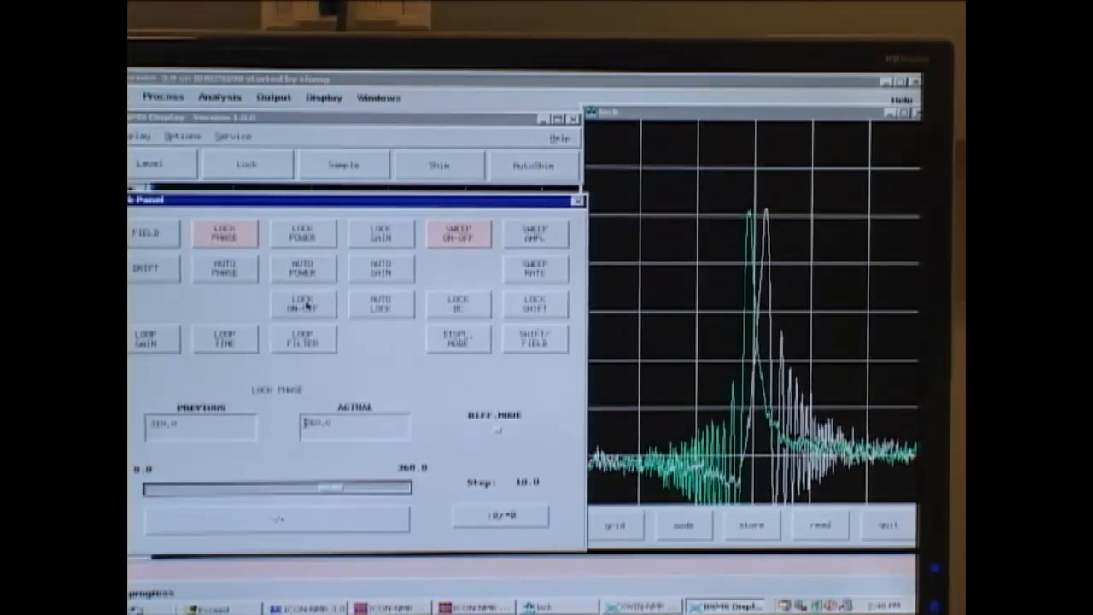
left_click(301, 304)
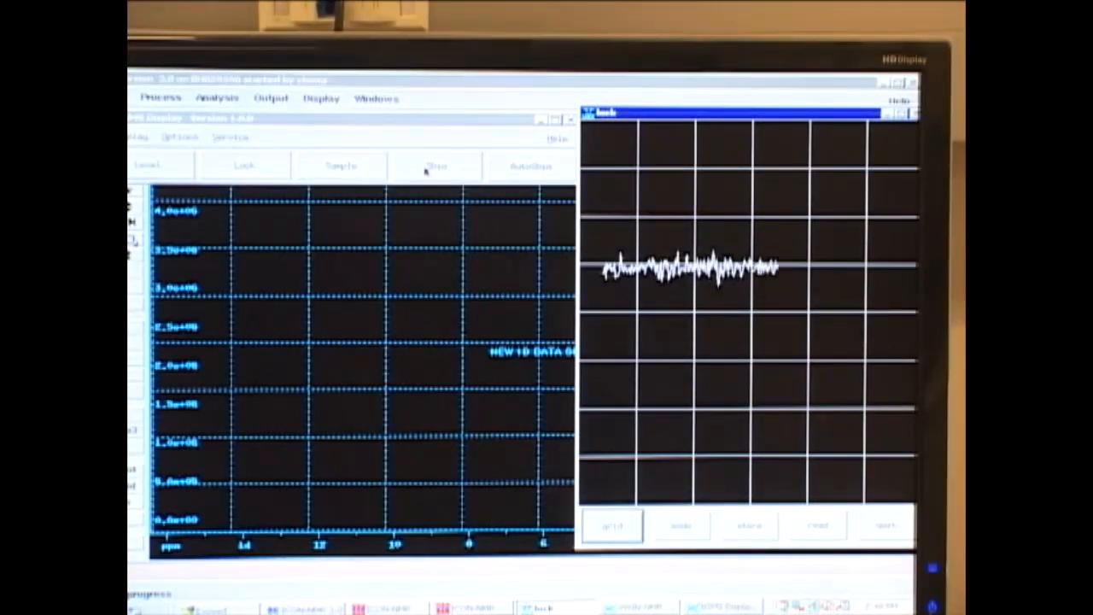
Step: Bring up the BSMS shim panel and select the Z shim for adjustment
left_click(436, 164)
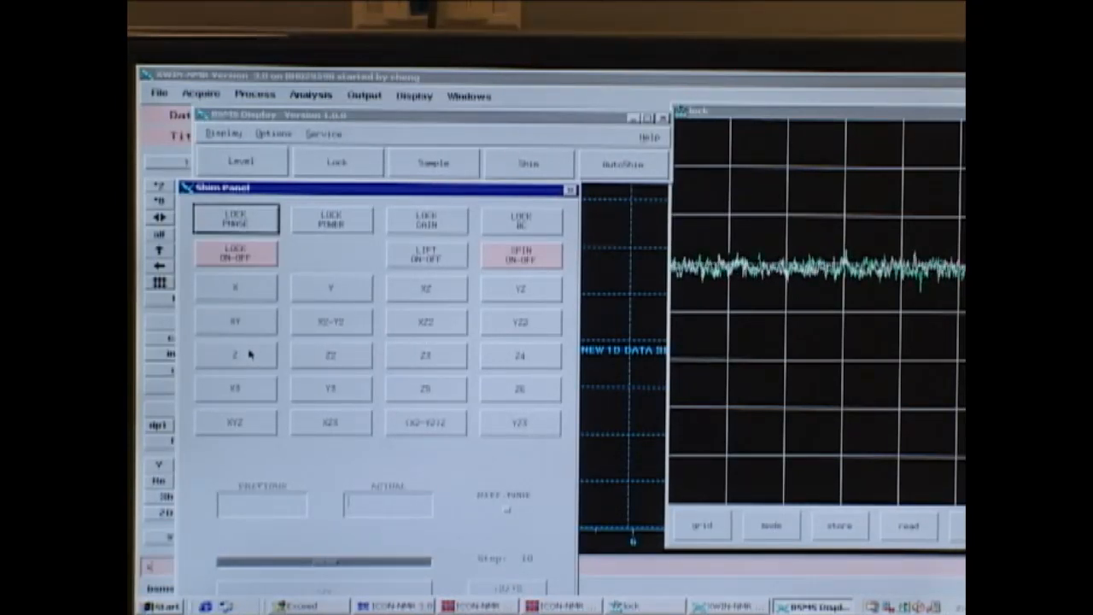
mouse_move(301, 362)
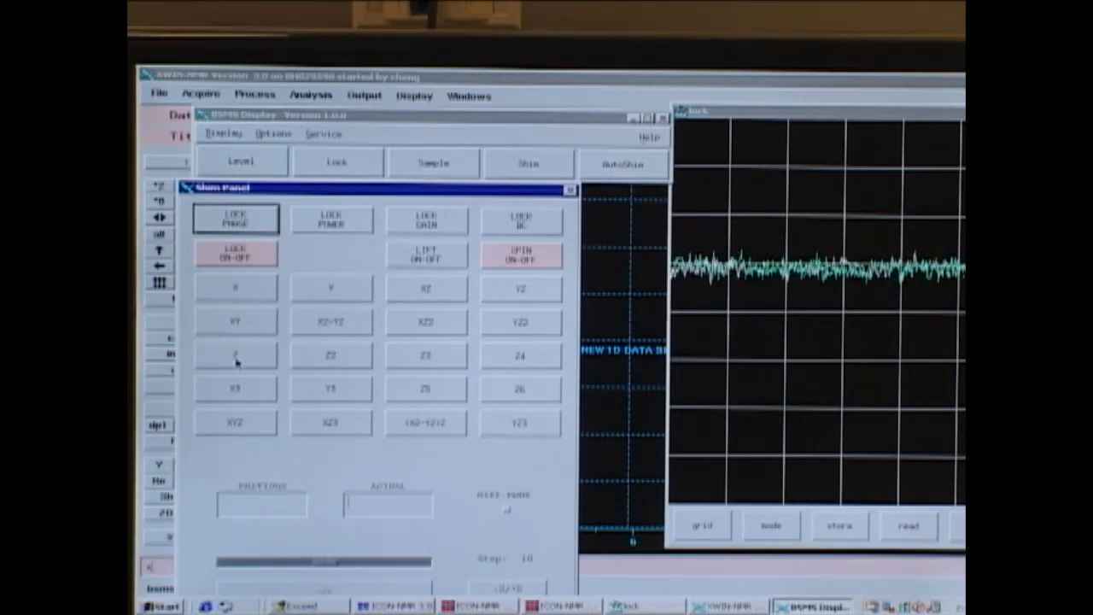
left_click(235, 355)
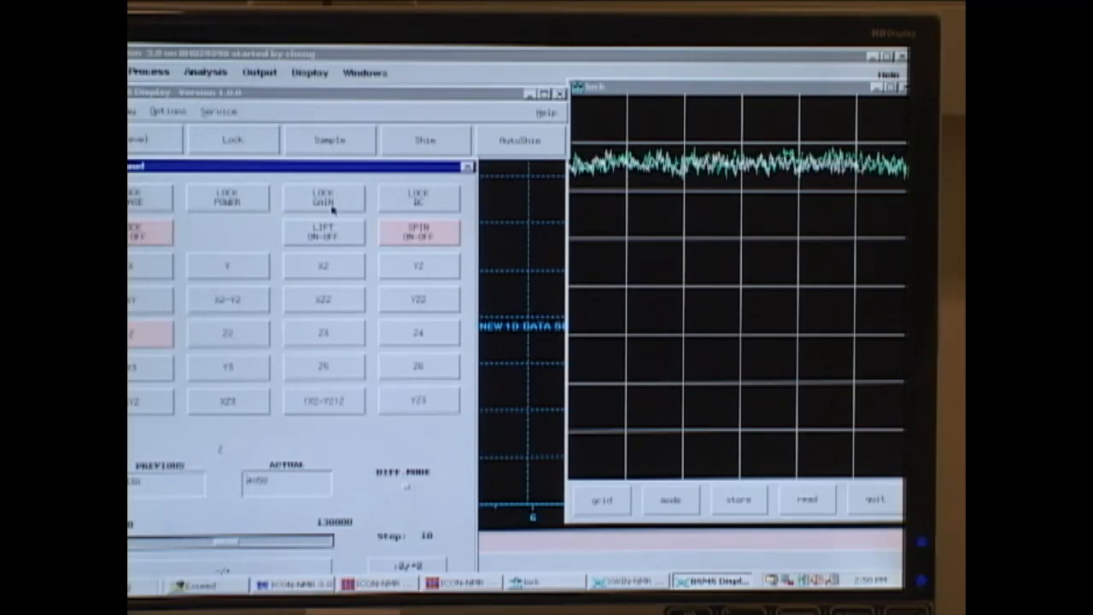
Step: Nudge the Z shim value to about 2090 to improve the lock level
left_click(322, 198)
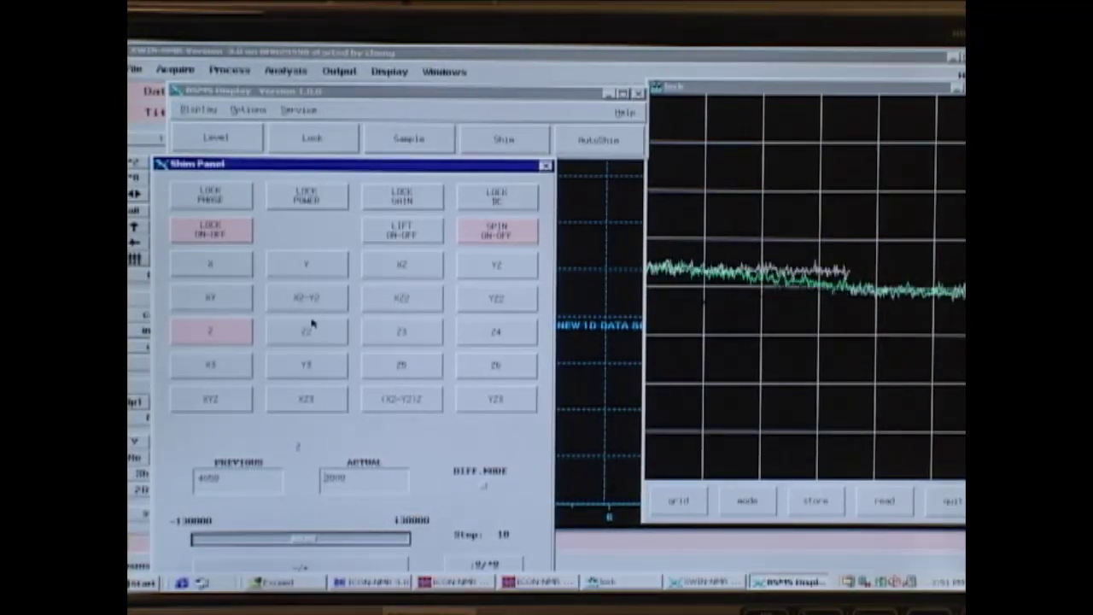
Step: Set the Z2 shim to about 2144 with its slider
left_click(307, 331)
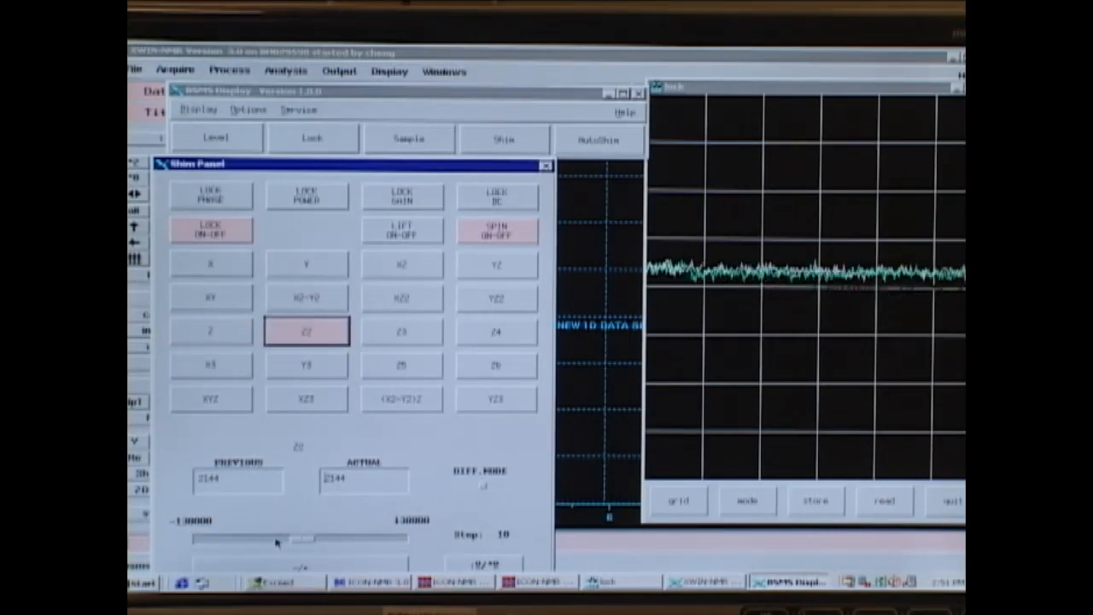
left_click_drag(294, 539, 214, 540)
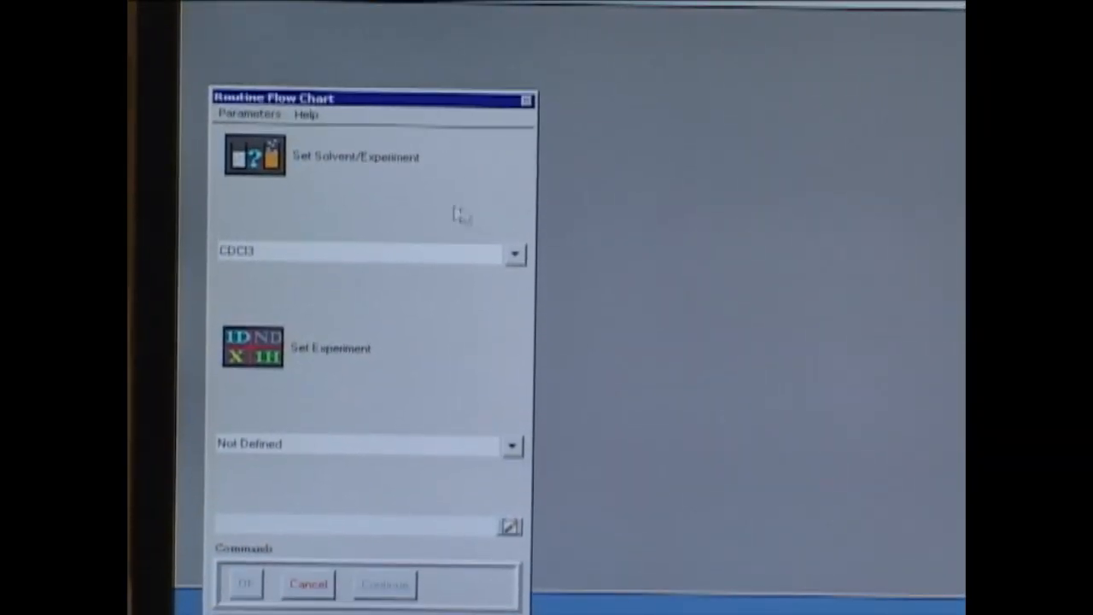
mouse_move(256, 277)
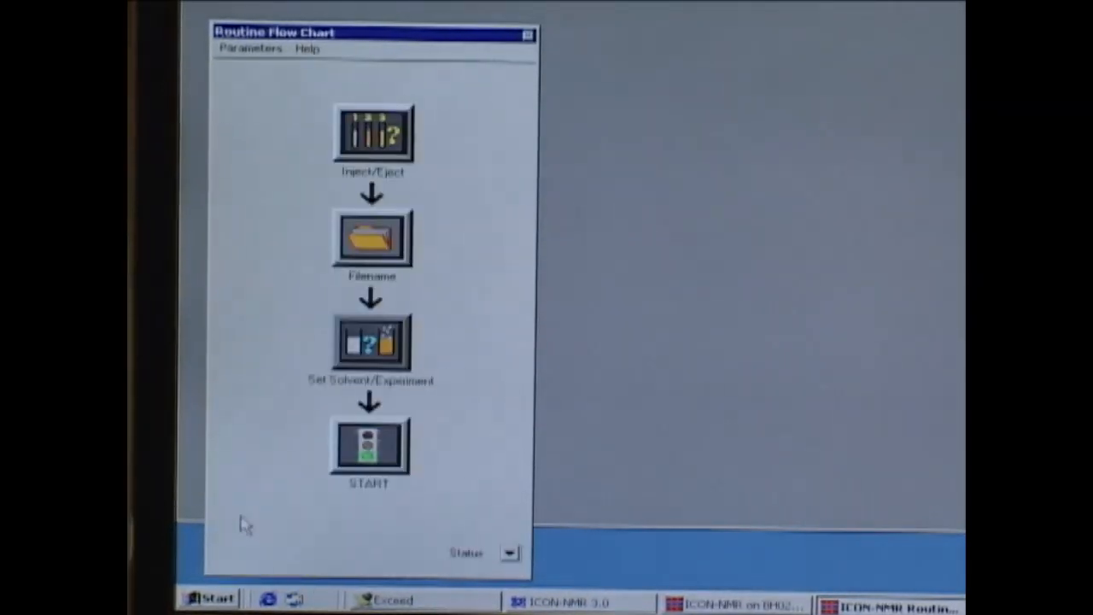
Step: Start the routine acquisition run with CDCl3 as solvent and confirm the start
left_click(368, 447)
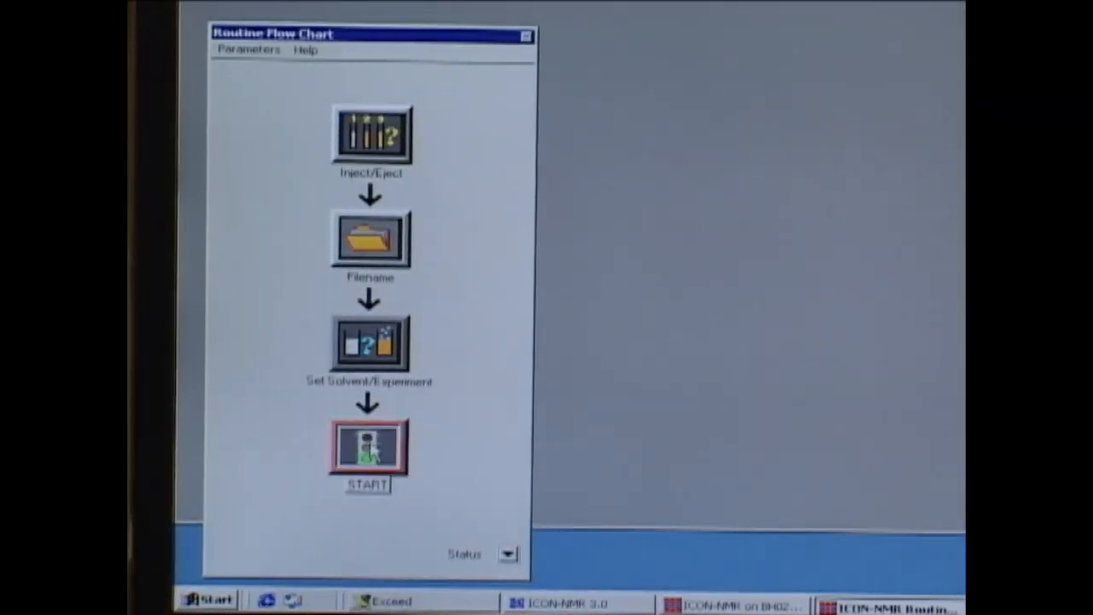
left_click(367, 447)
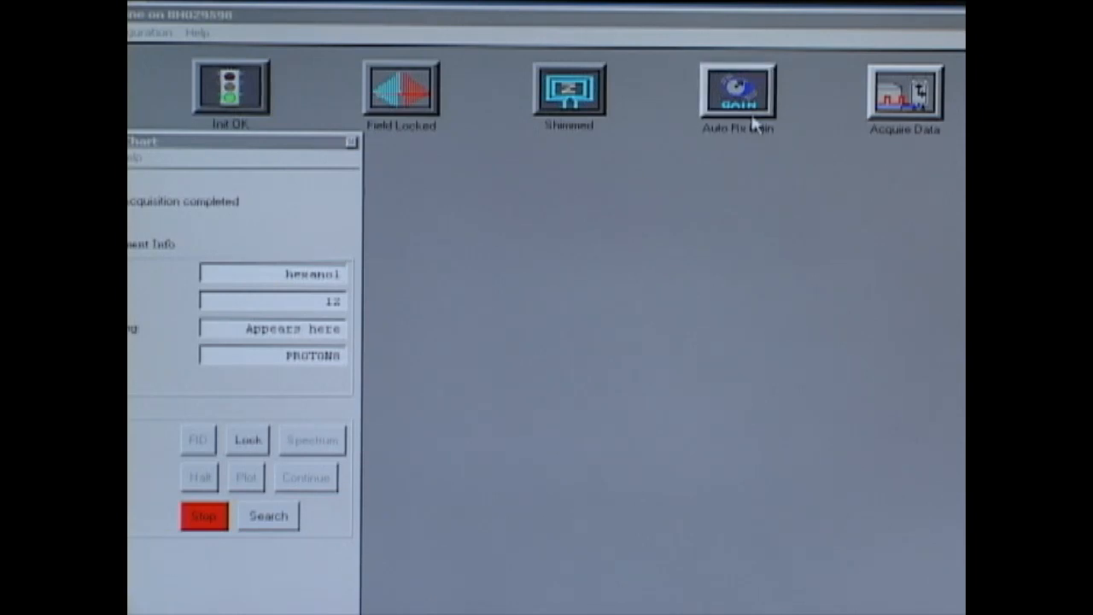
Step: Bring up the XWIN-NMR data window showing the hexanol 12 PROTONS FID during acquisition
left_click(736, 92)
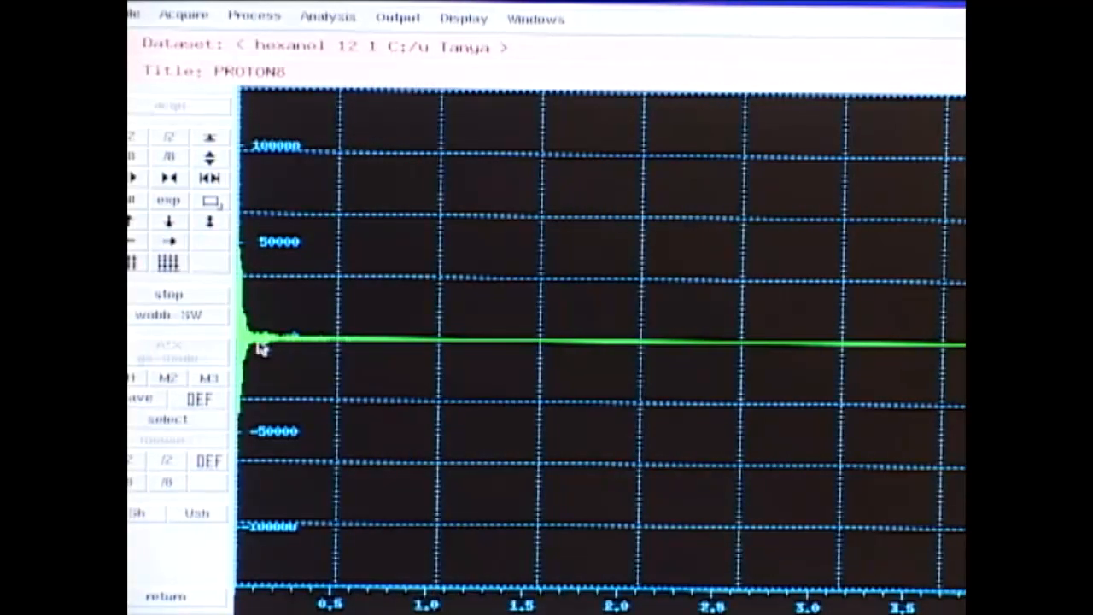
mouse_move(393, 321)
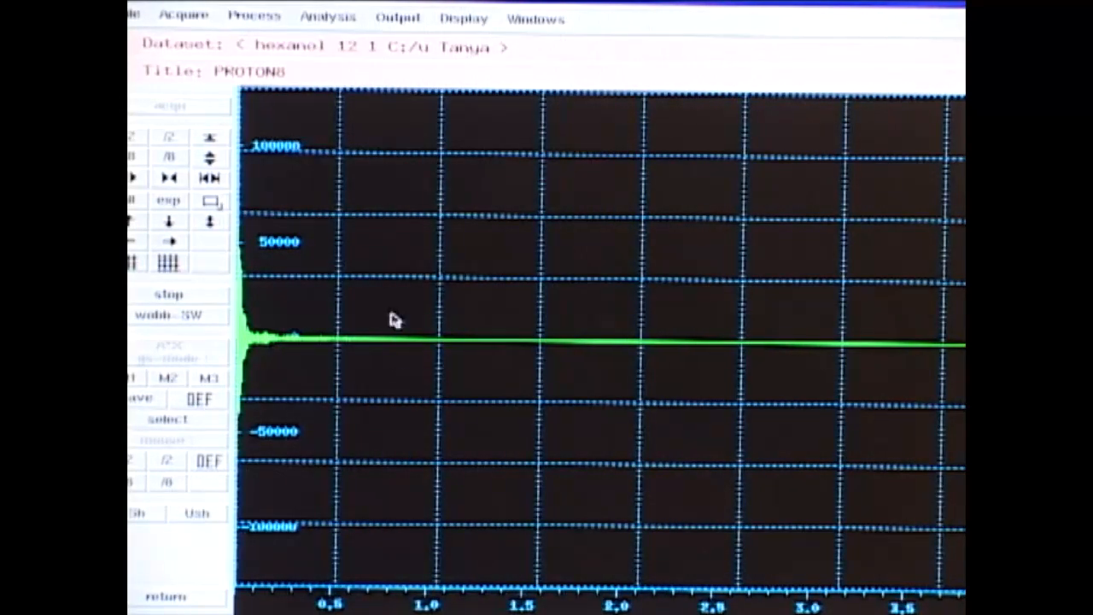
mouse_move(358, 451)
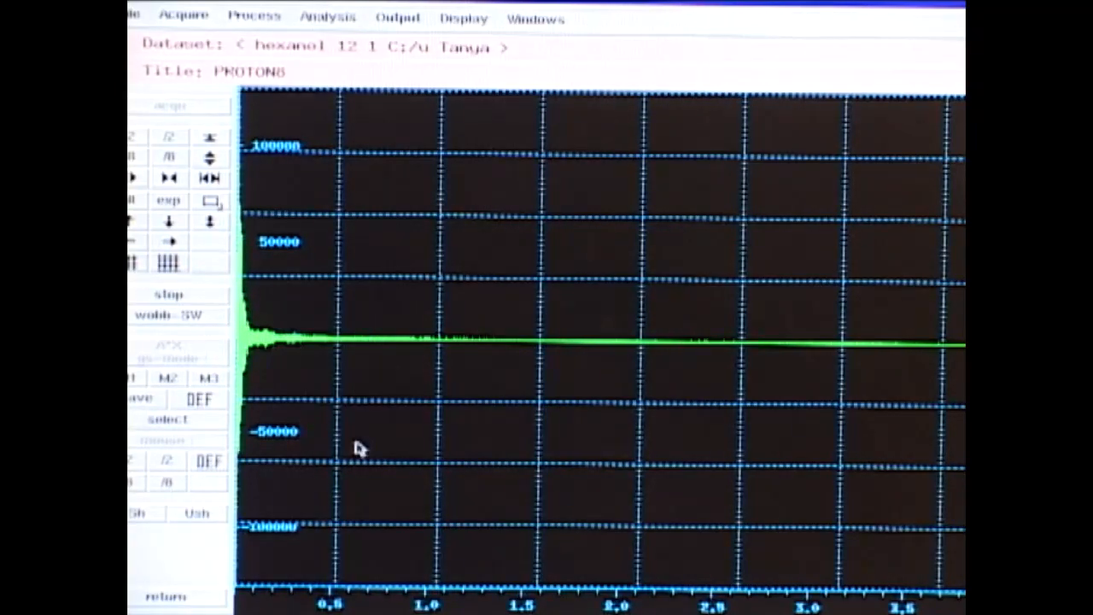
mouse_move(521, 423)
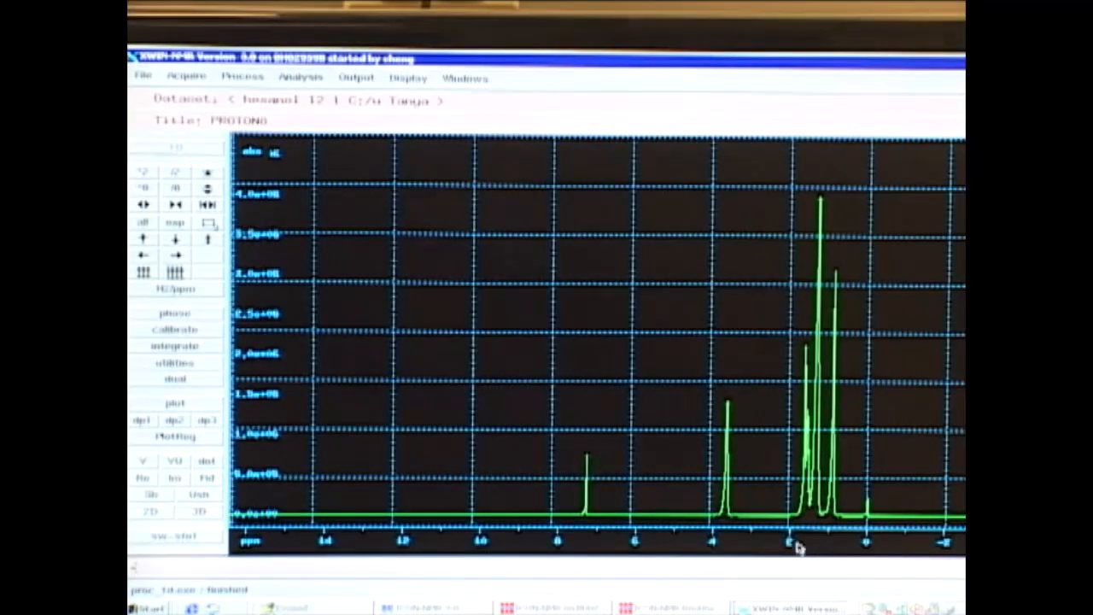
mouse_move(794, 495)
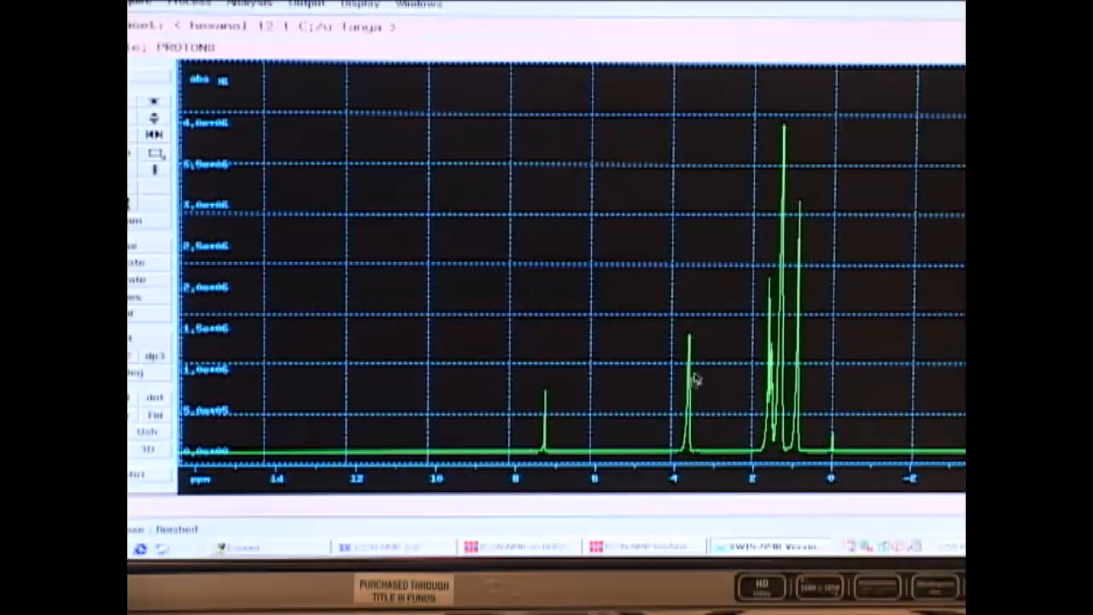
mouse_move(884, 486)
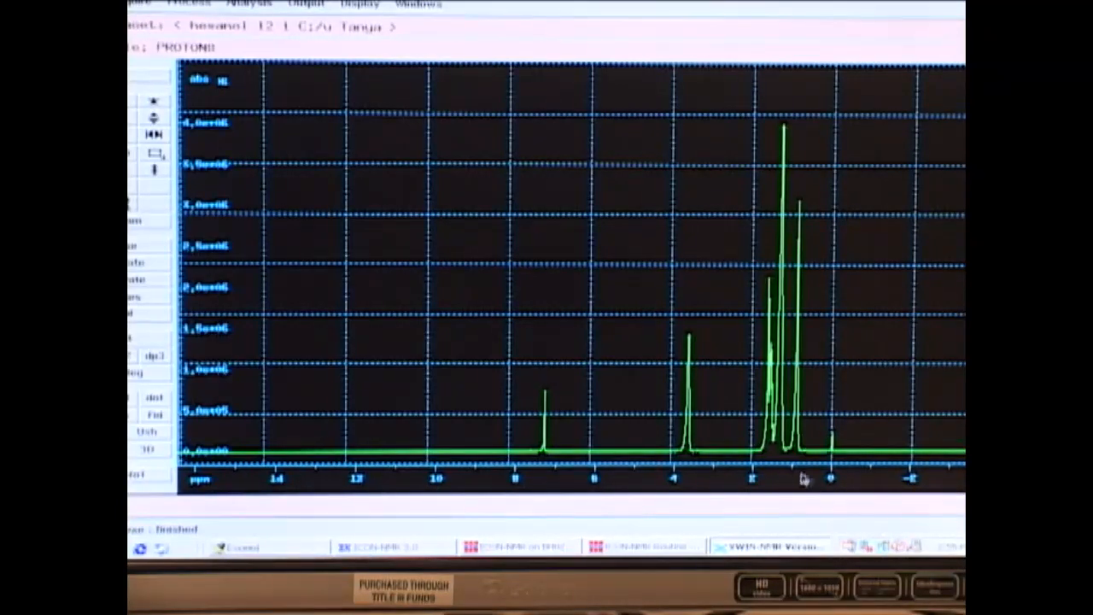
mouse_move(818, 475)
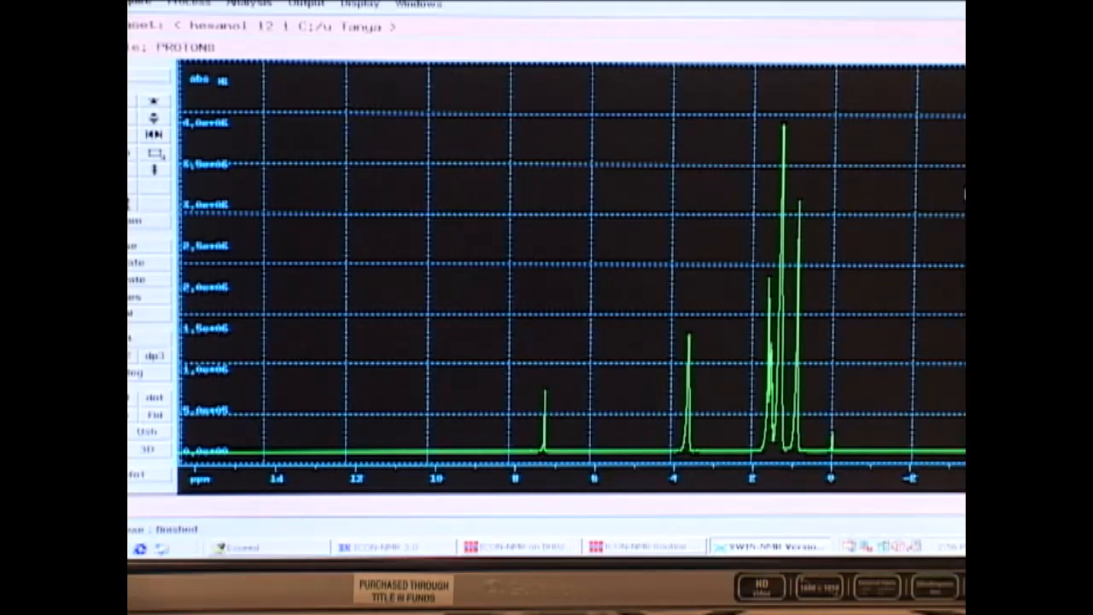
mouse_move(891, 294)
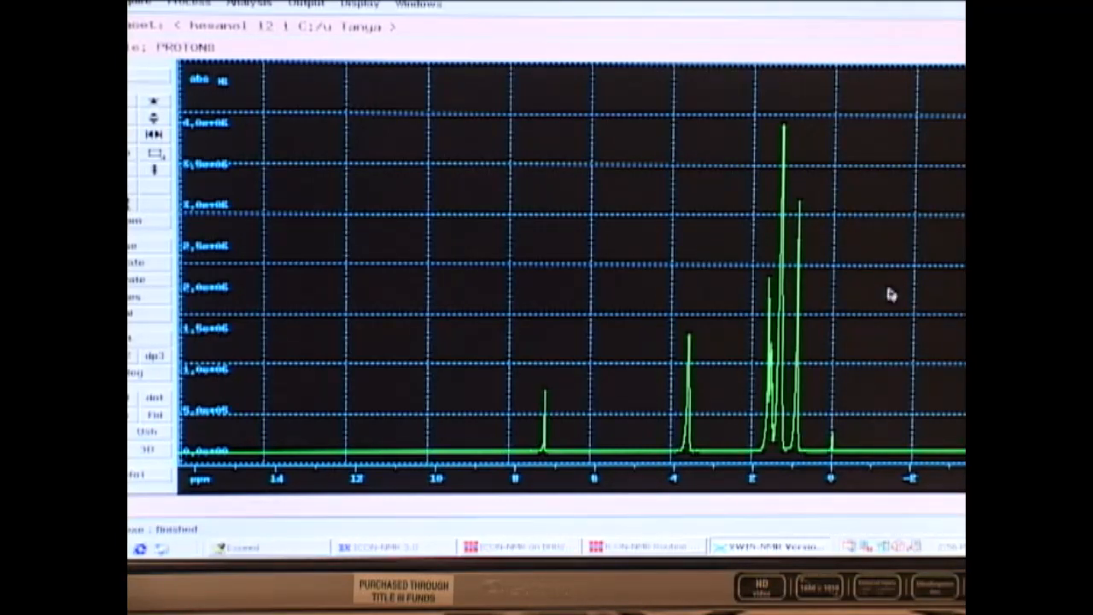
mouse_move(835, 441)
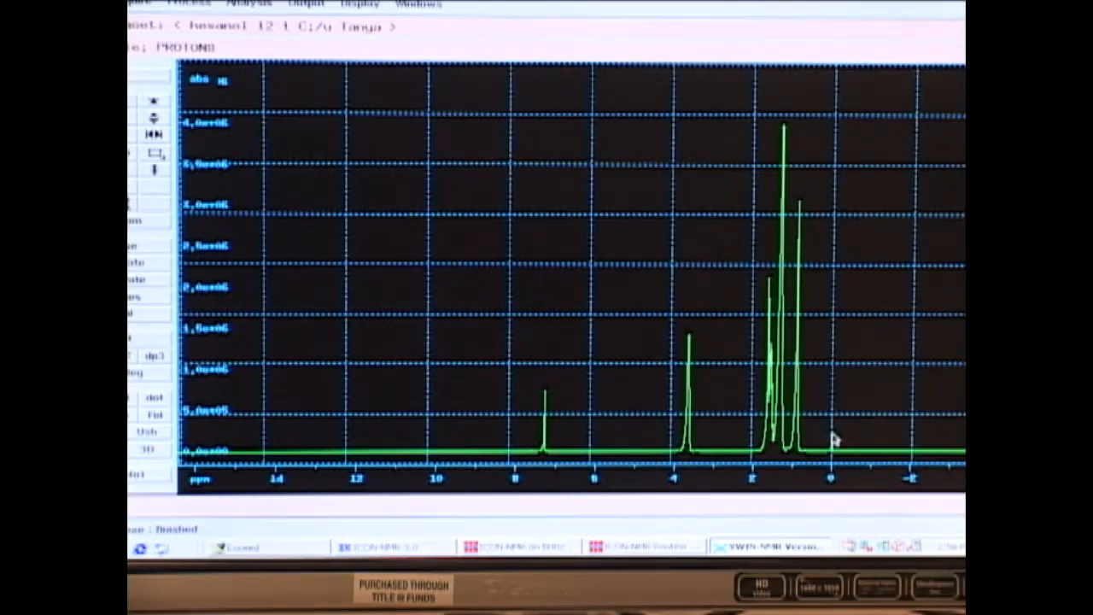
mouse_move(547, 458)
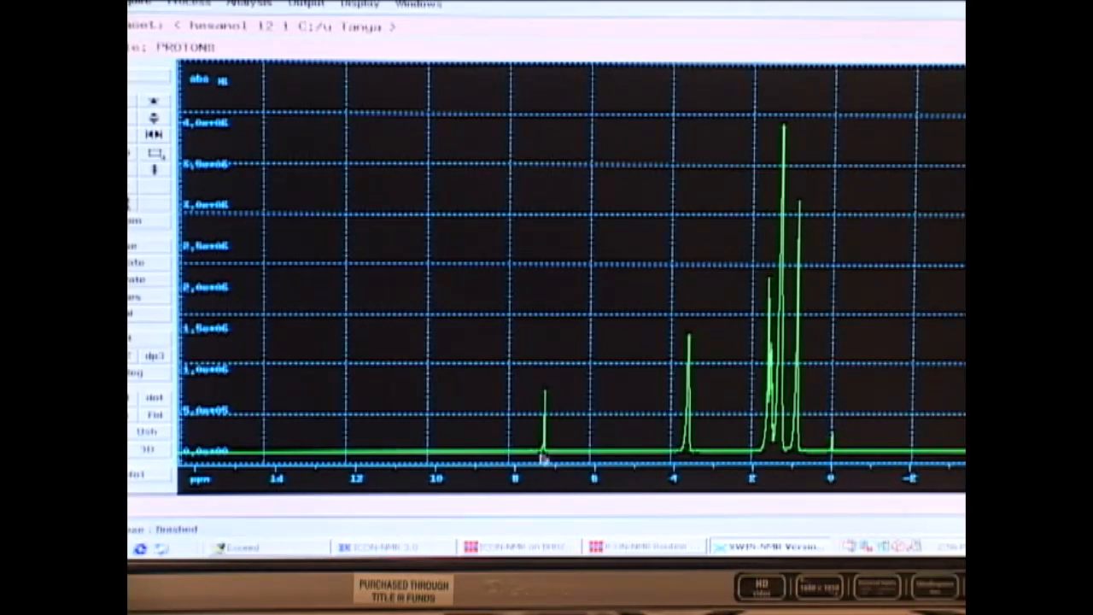
mouse_move(554, 411)
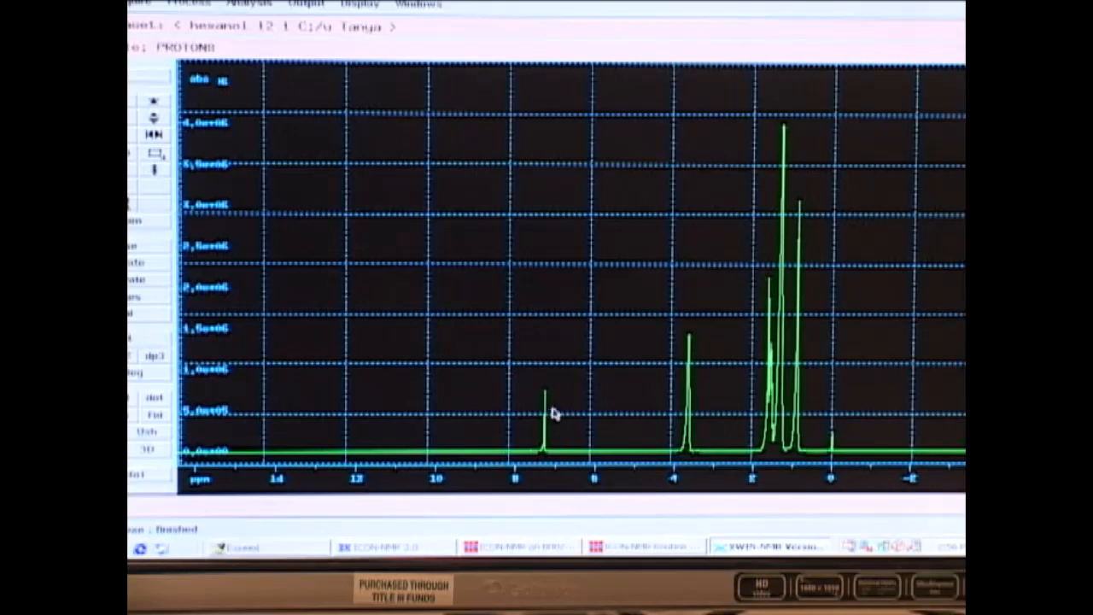
mouse_move(836, 435)
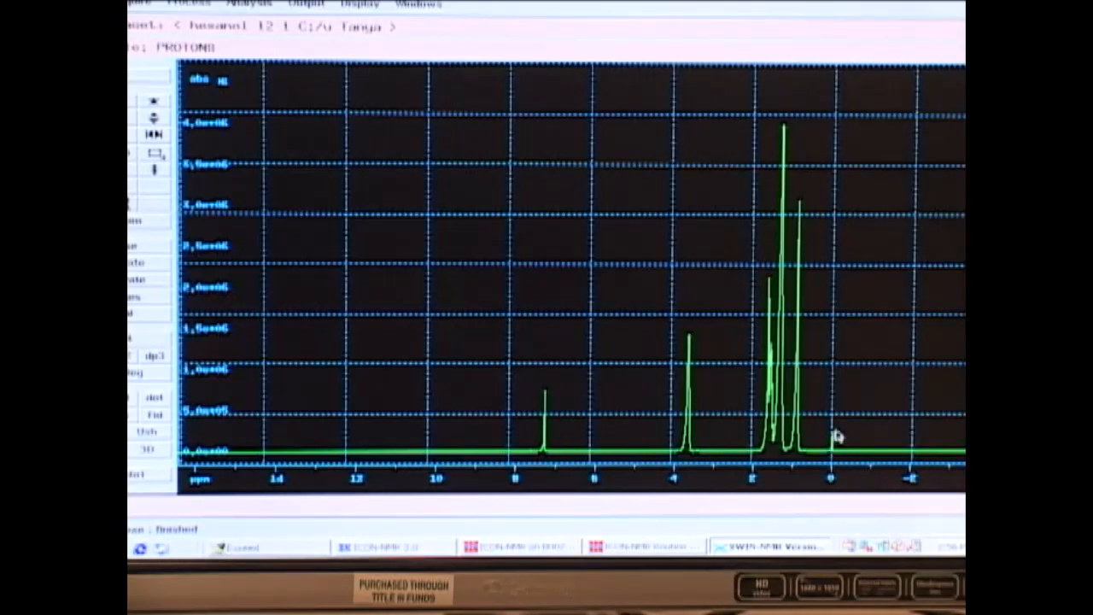
mouse_move(546, 430)
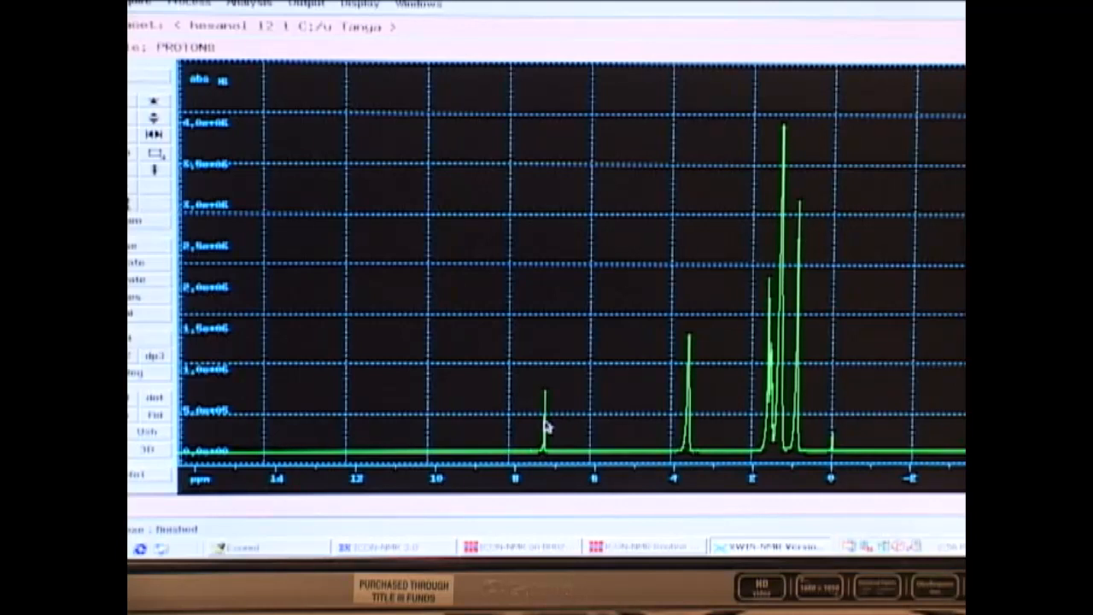
mouse_move(544, 411)
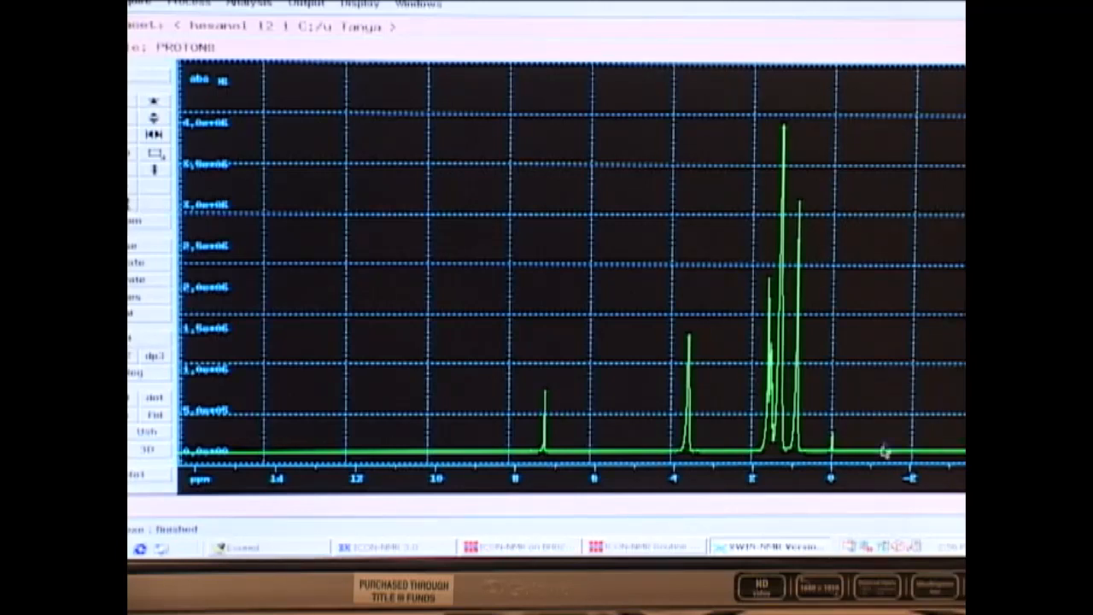
mouse_move(835, 457)
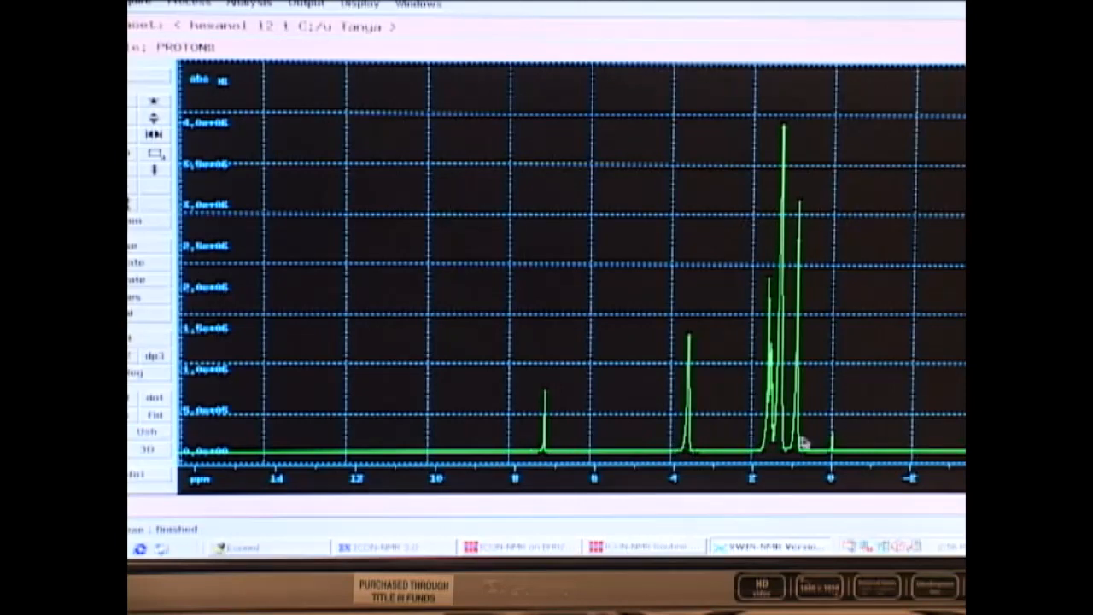
mouse_move(709, 393)
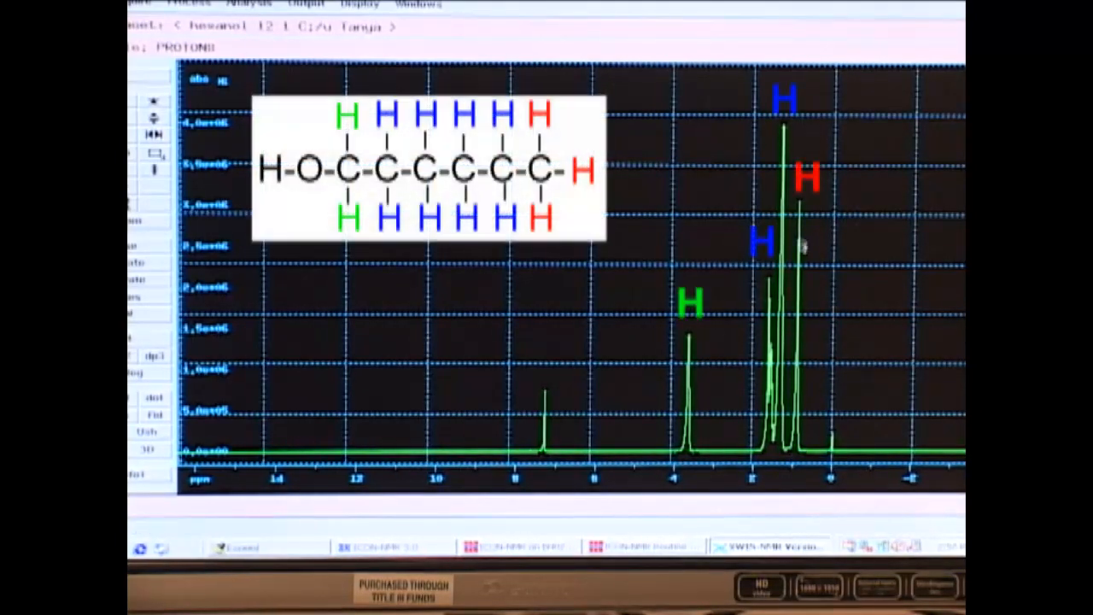
mouse_move(794, 393)
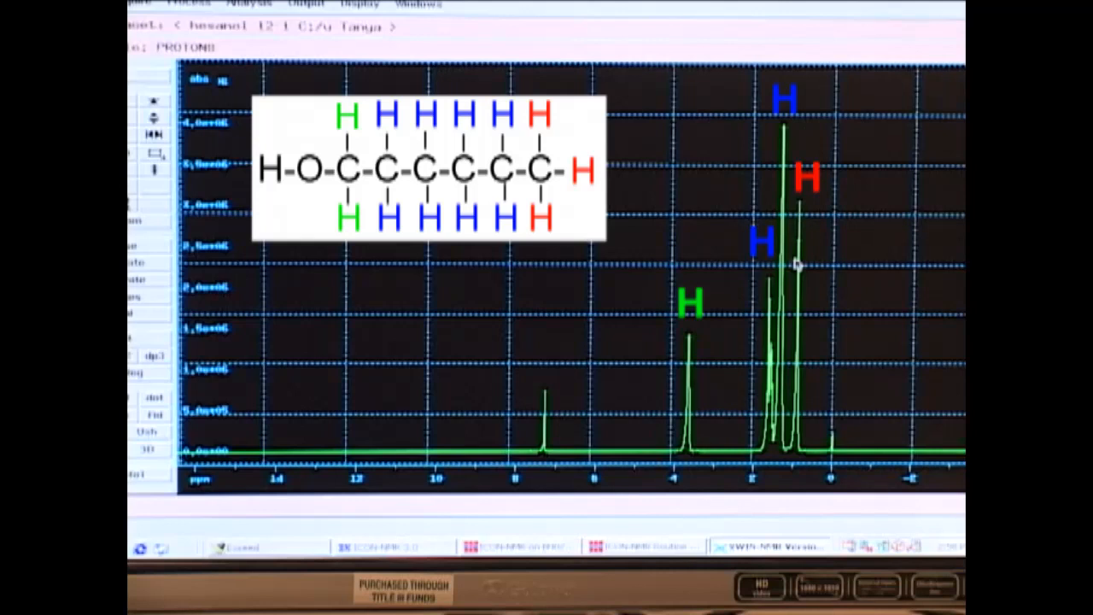
mouse_move(802, 219)
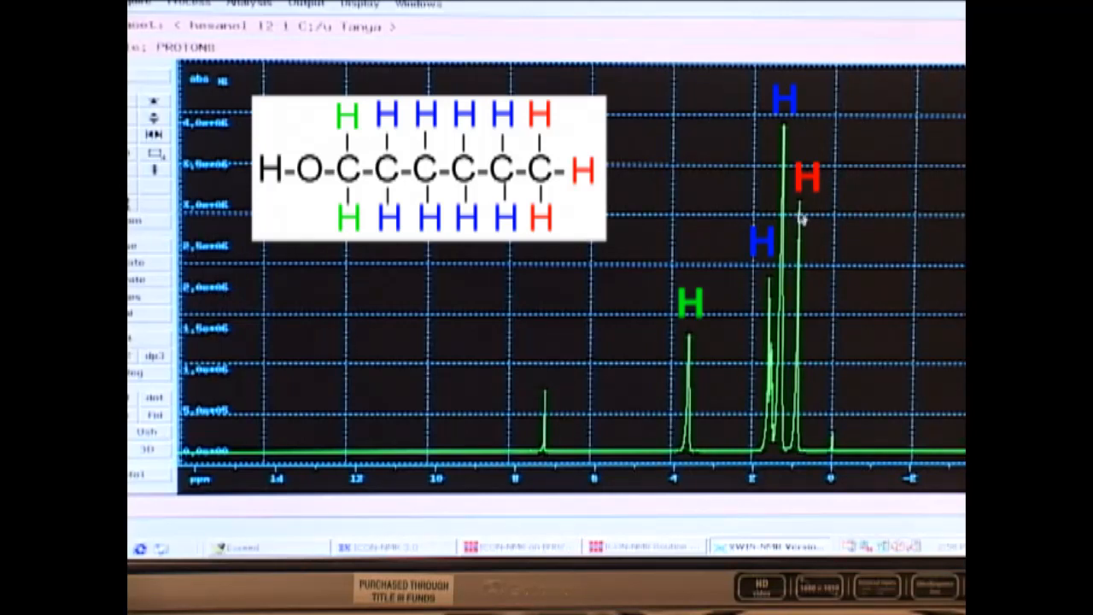
mouse_move(782, 426)
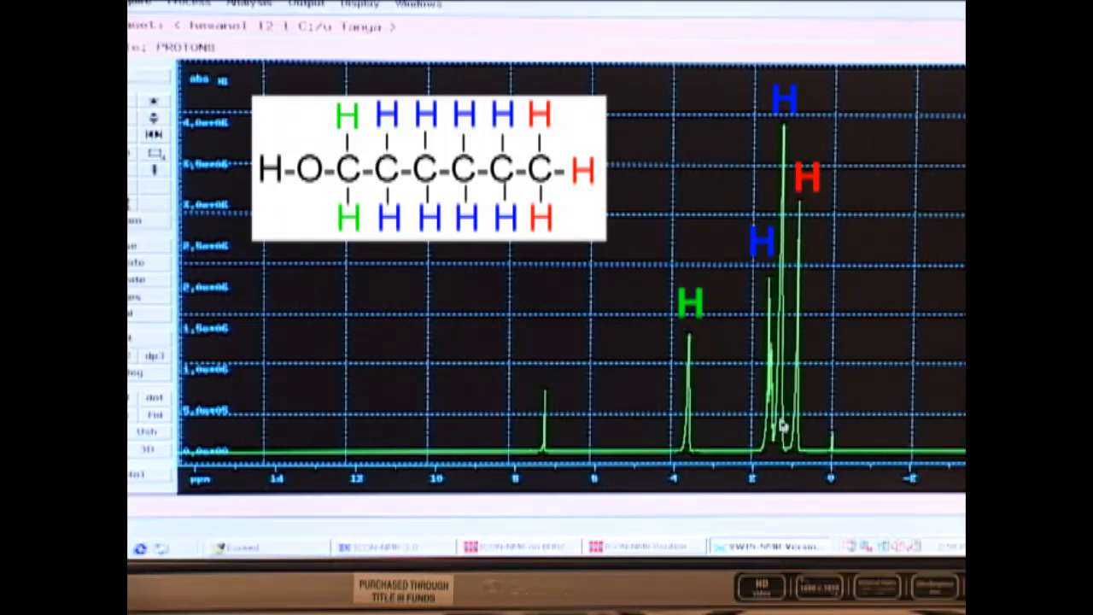
mouse_move(782, 256)
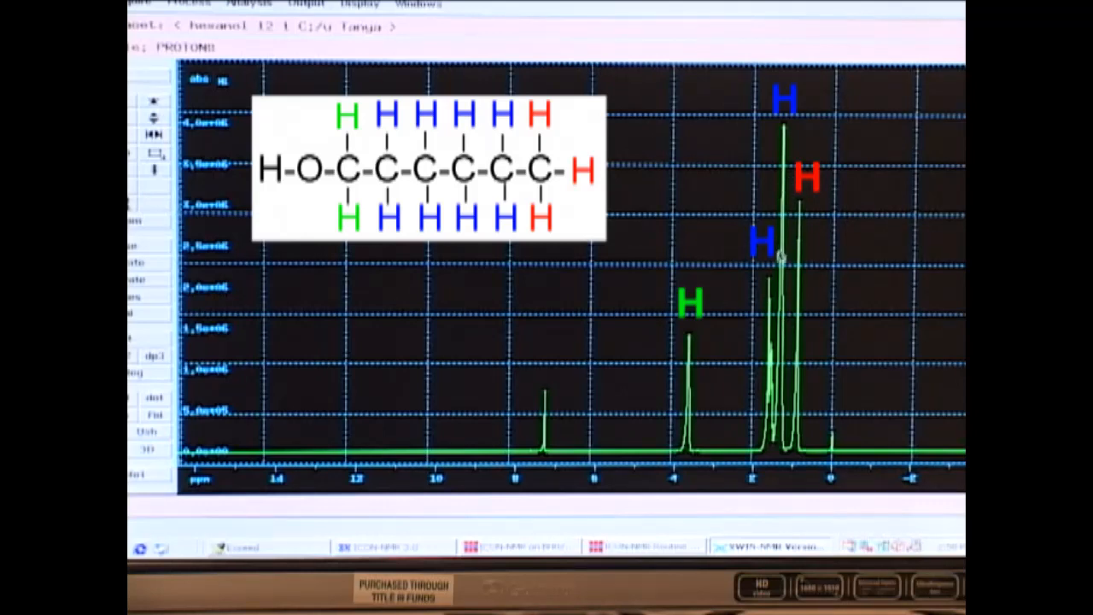
mouse_move(768, 359)
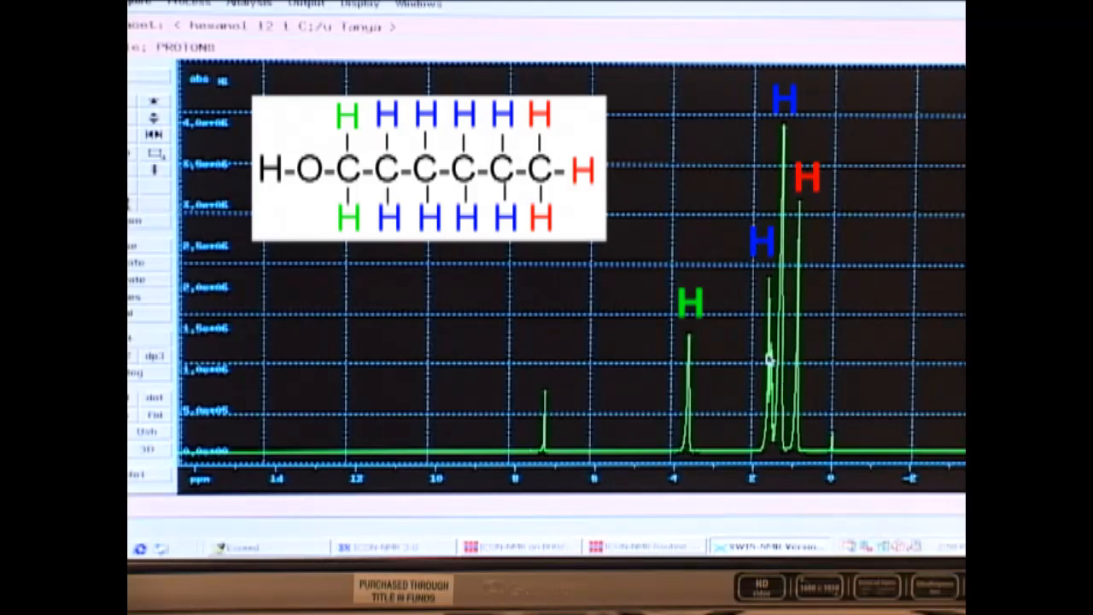
mouse_move(789, 191)
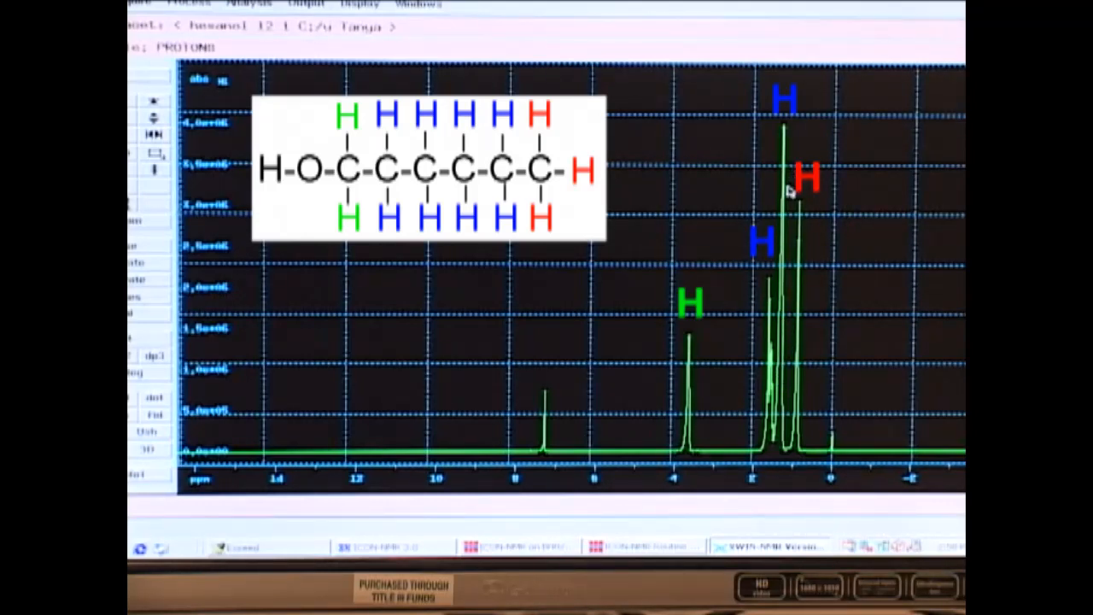
mouse_move(745, 253)
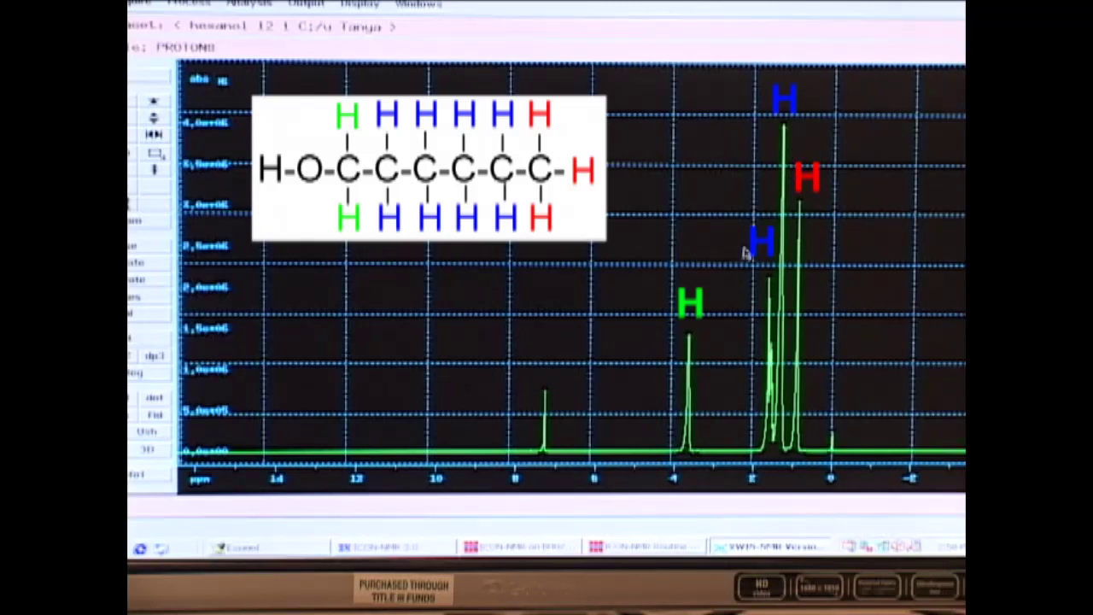
mouse_move(777, 423)
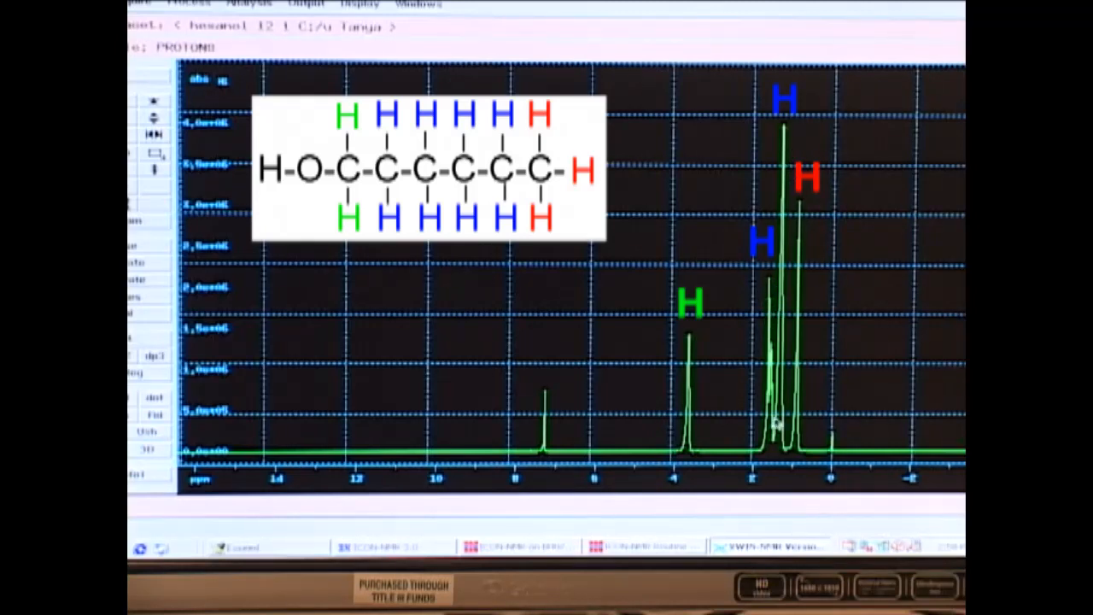
mouse_move(765, 341)
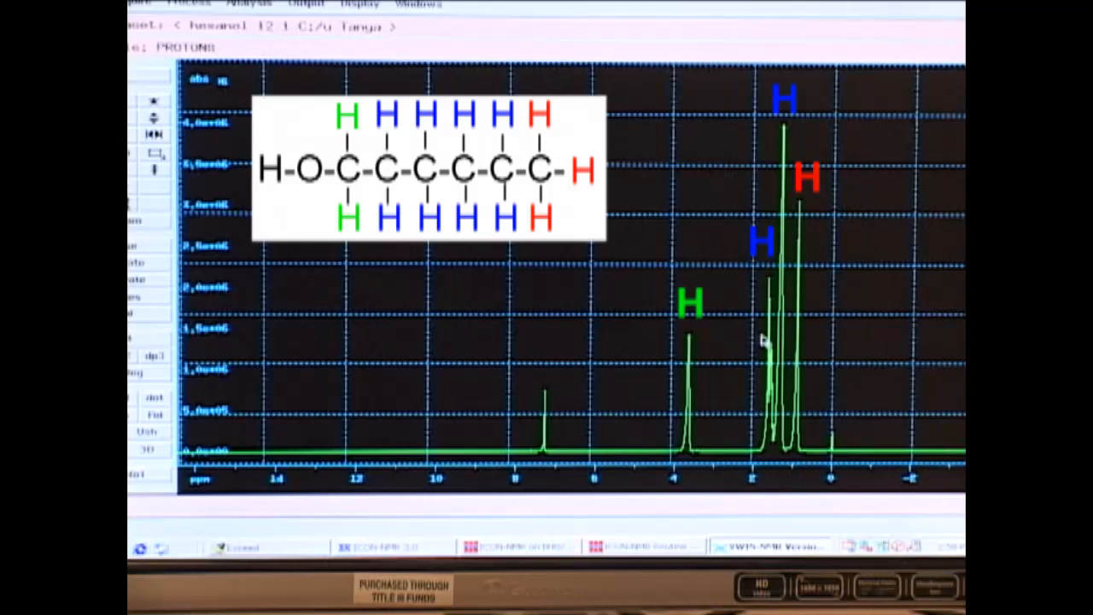
mouse_move(703, 348)
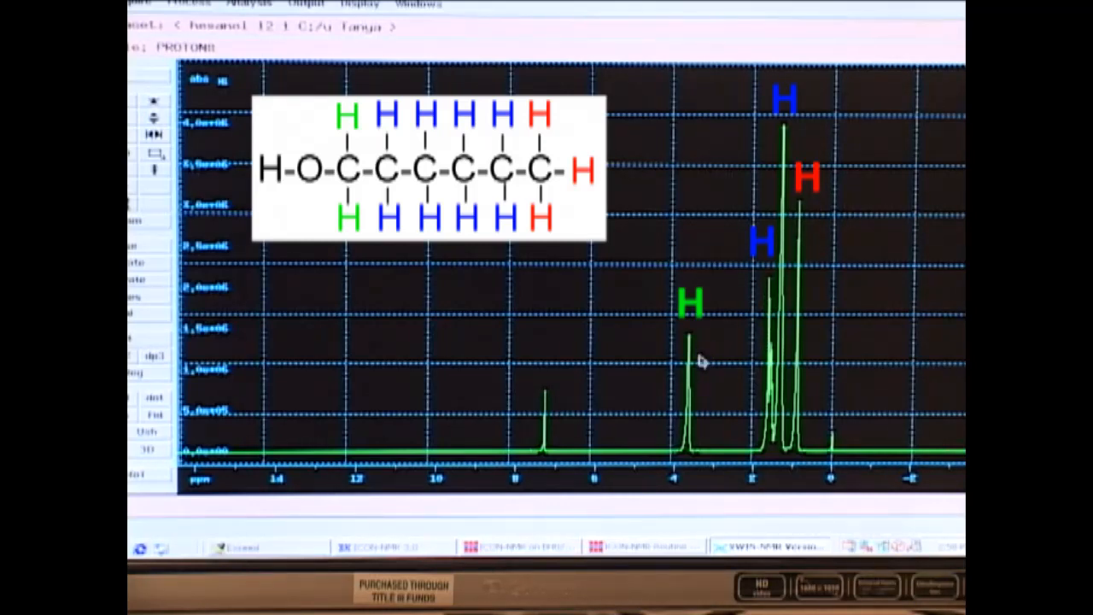
mouse_move(687, 350)
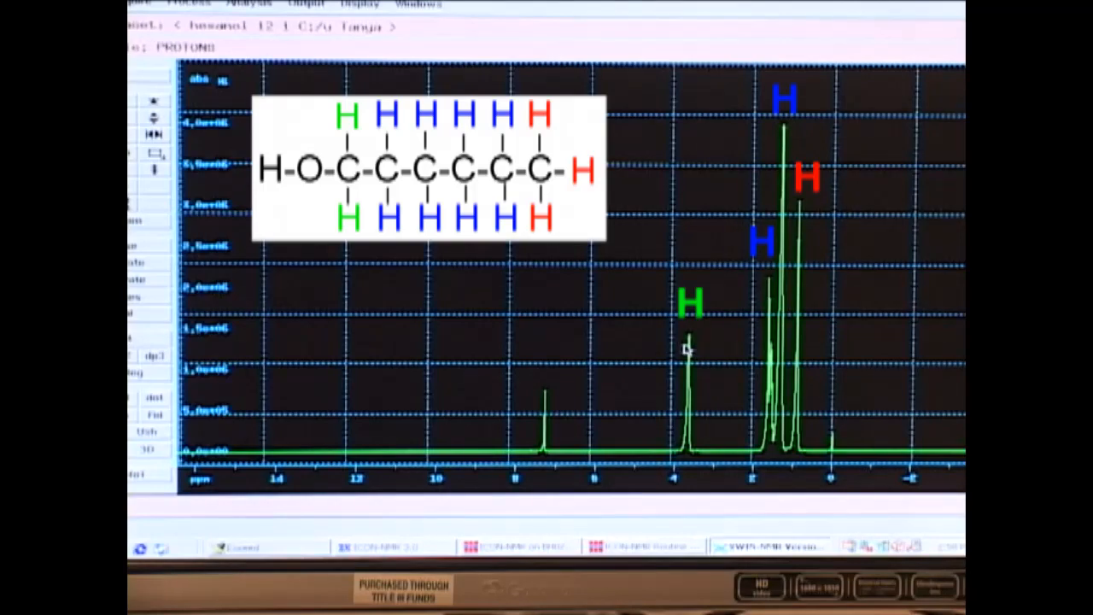
mouse_move(717, 383)
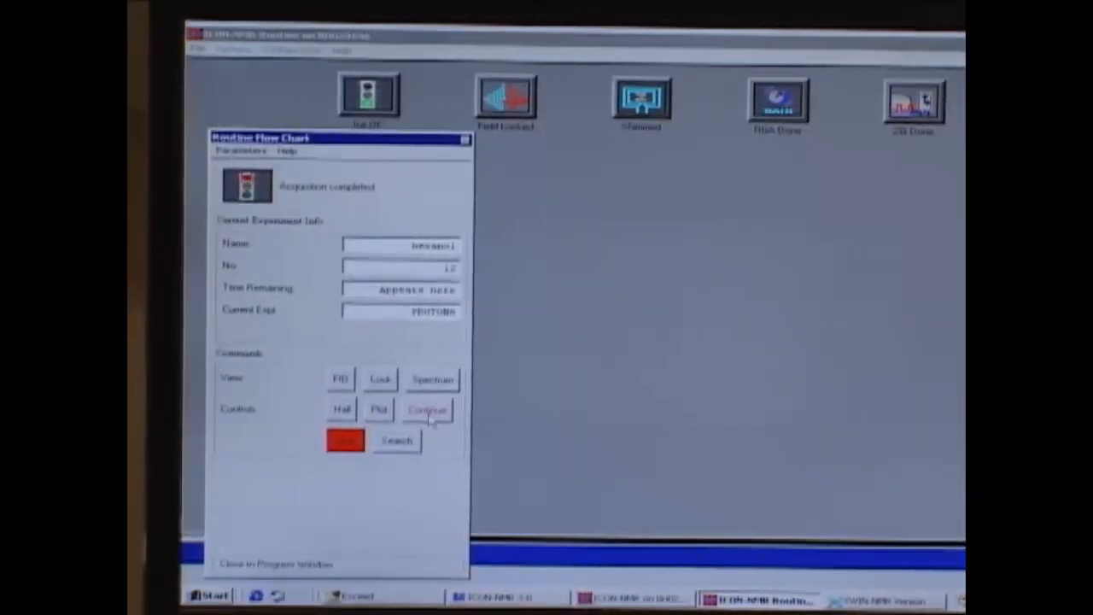
Step: Continue past the finished acquisition, eject the hexanol sample and acknowledge the Remove Sample message
left_click(427, 409)
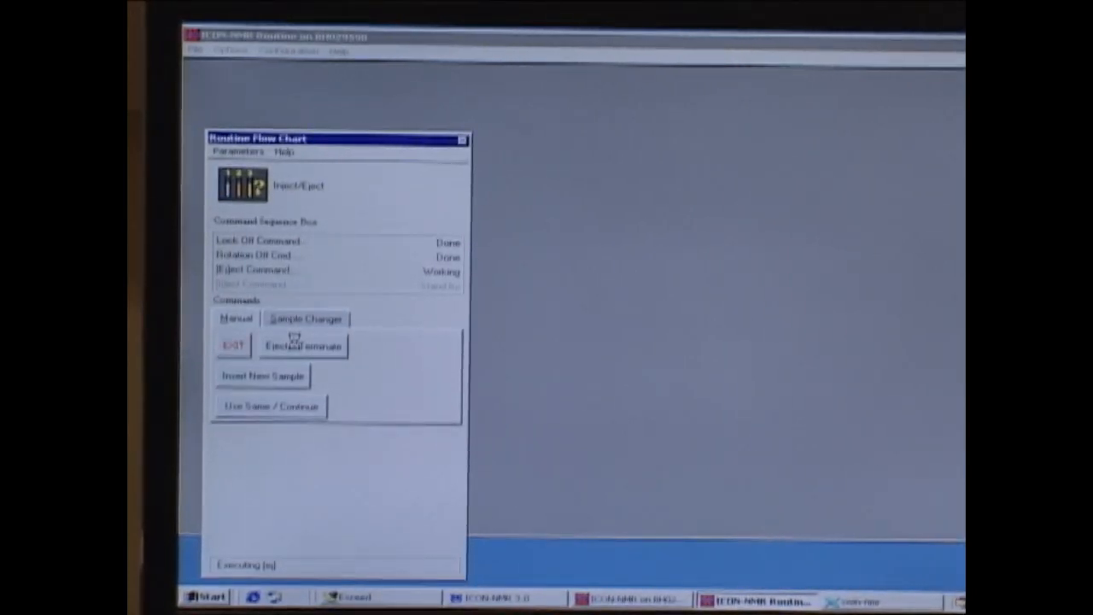
left_click(302, 345)
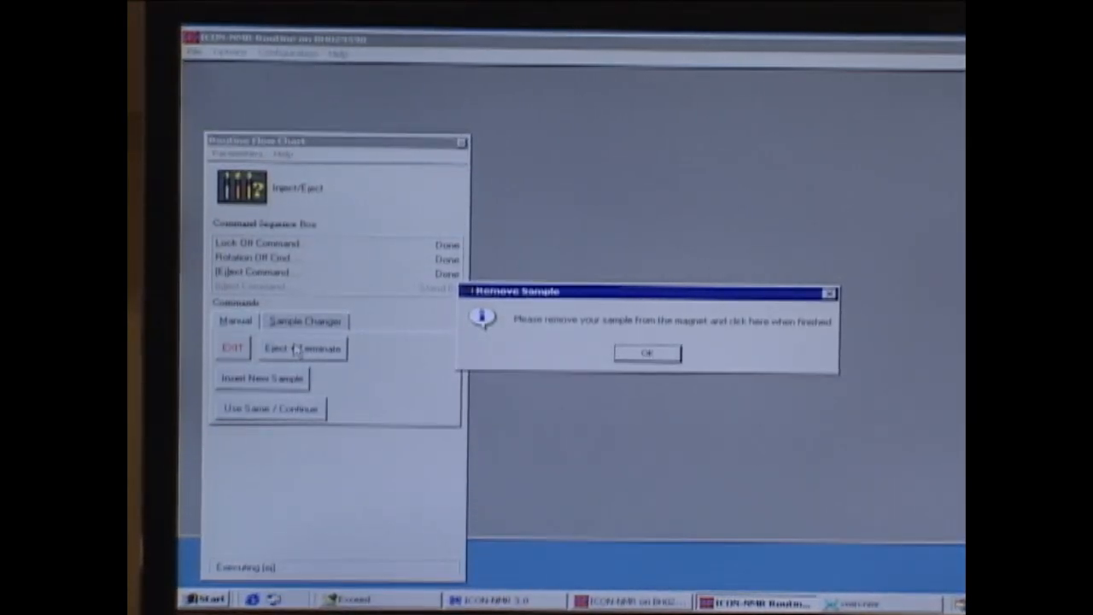
left_click(645, 351)
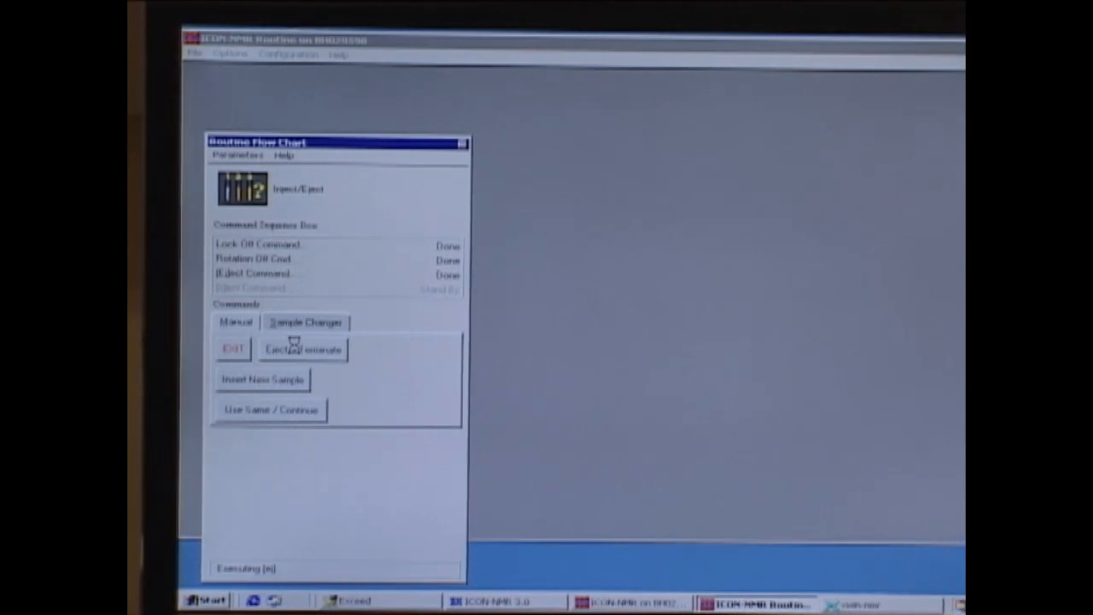